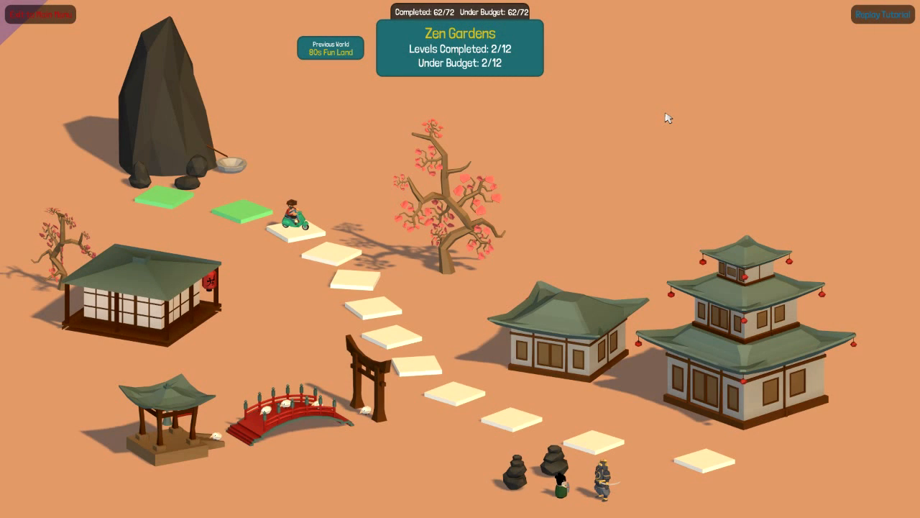
mouse_move(633, 122)
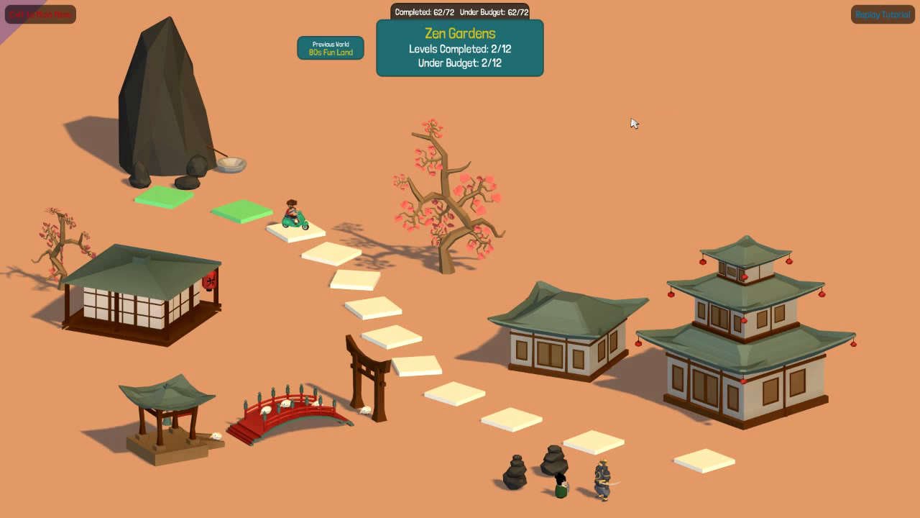
mouse_move(302, 129)
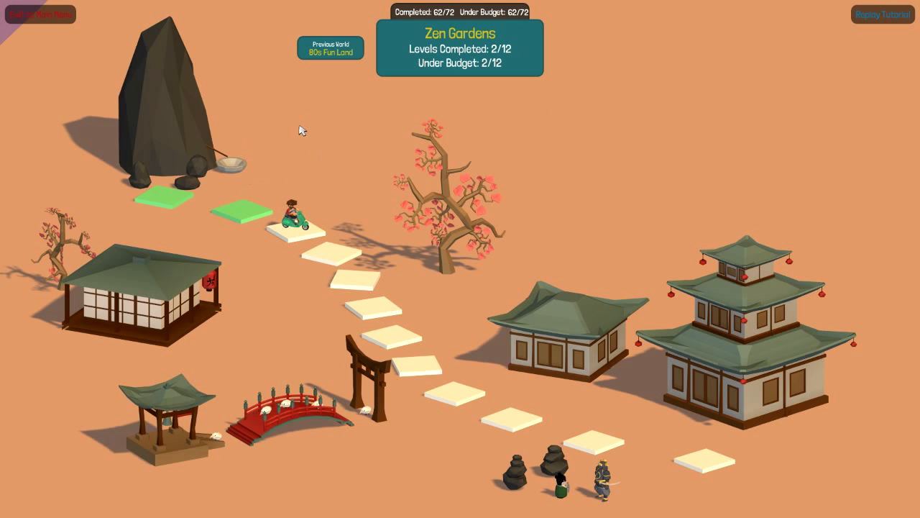
mouse_move(242, 210)
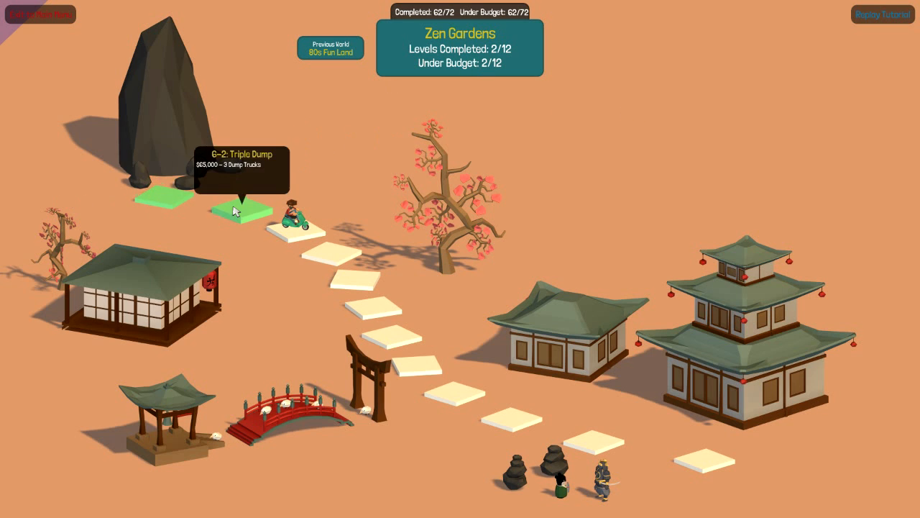
mouse_move(242, 215)
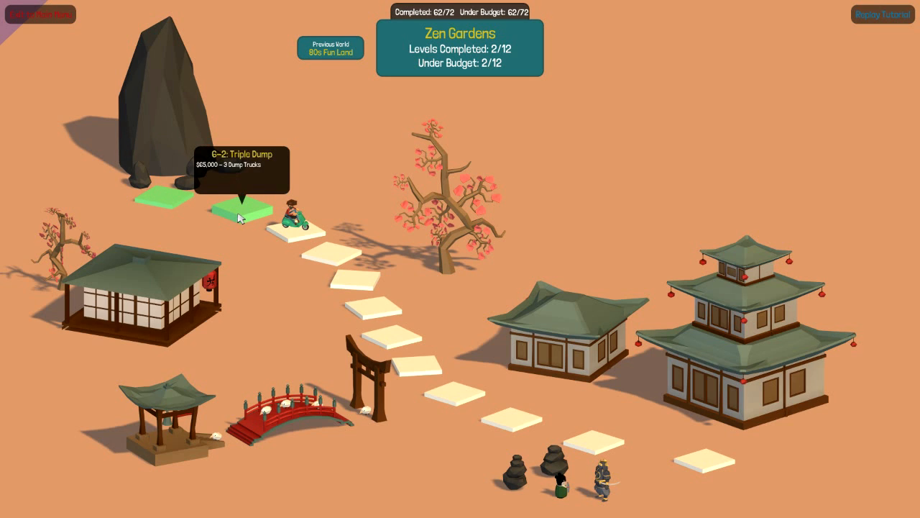
mouse_move(523, 161)
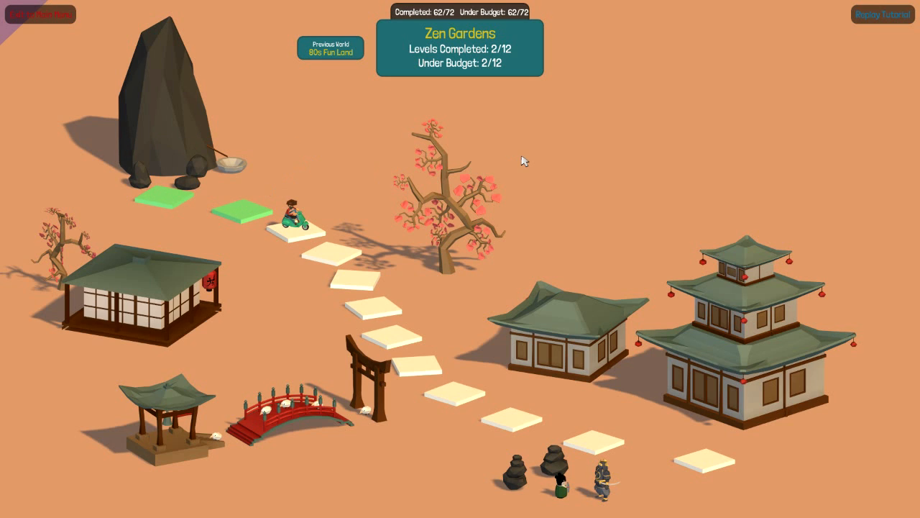
mouse_move(388, 221)
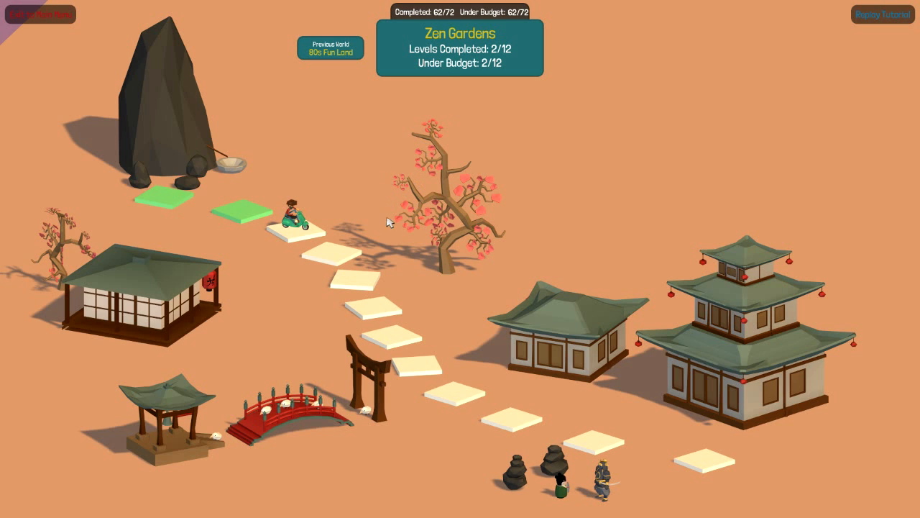
mouse_move(534, 161)
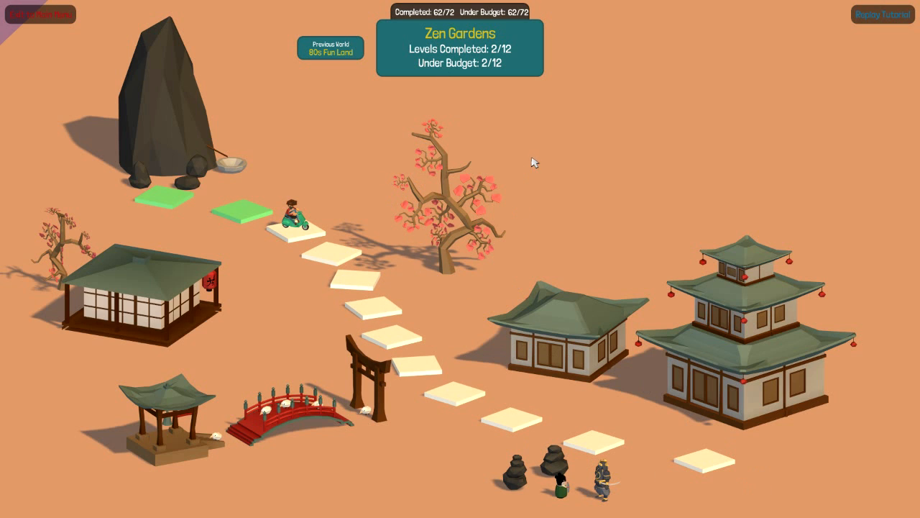
mouse_move(486, 141)
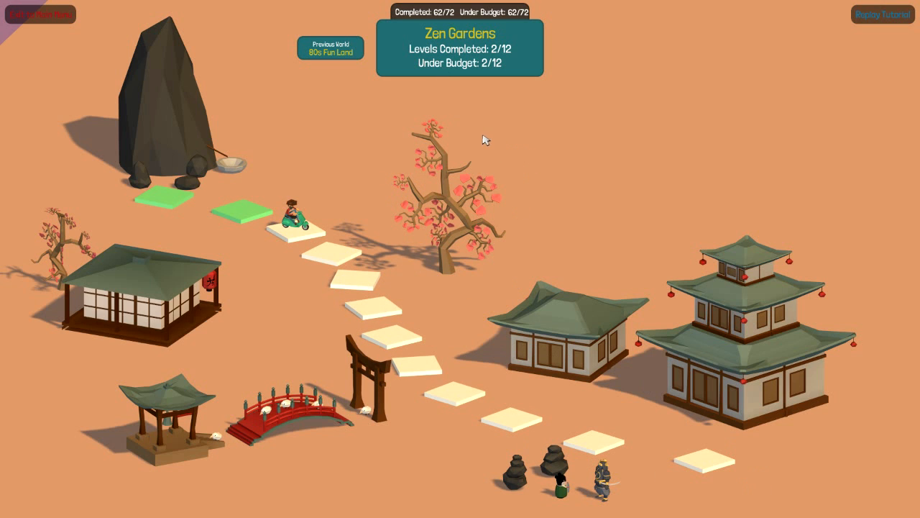
mouse_move(418, 153)
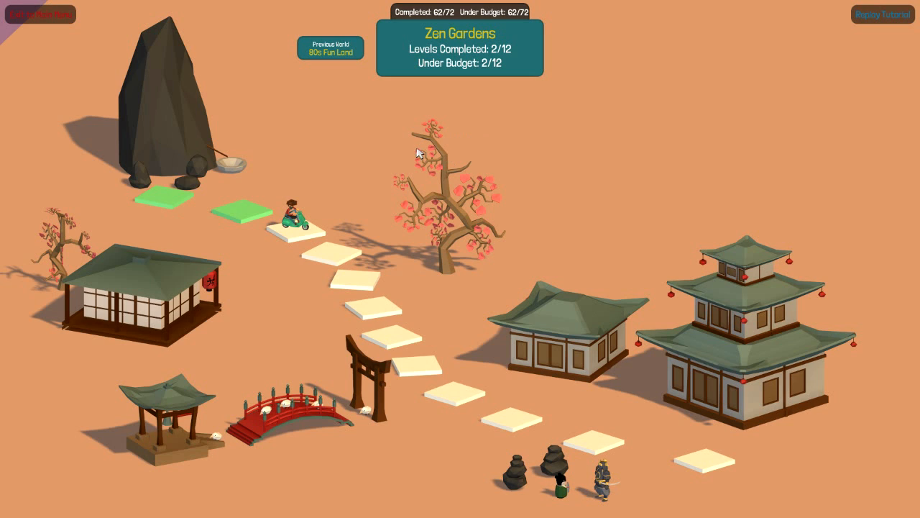
mouse_move(348, 159)
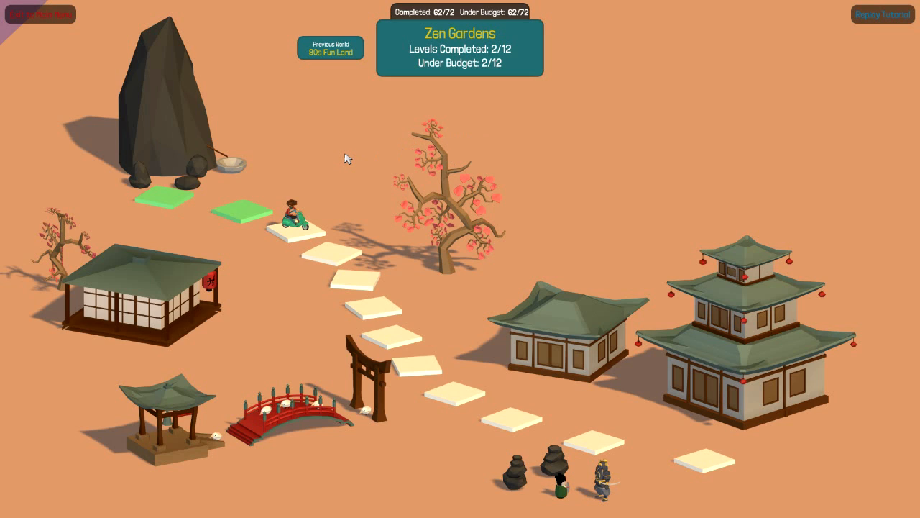
mouse_move(347, 154)
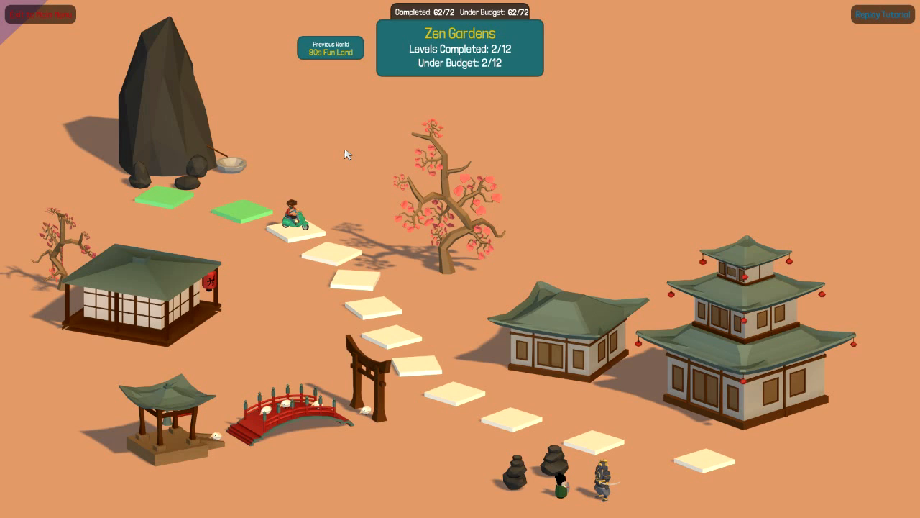
mouse_move(353, 159)
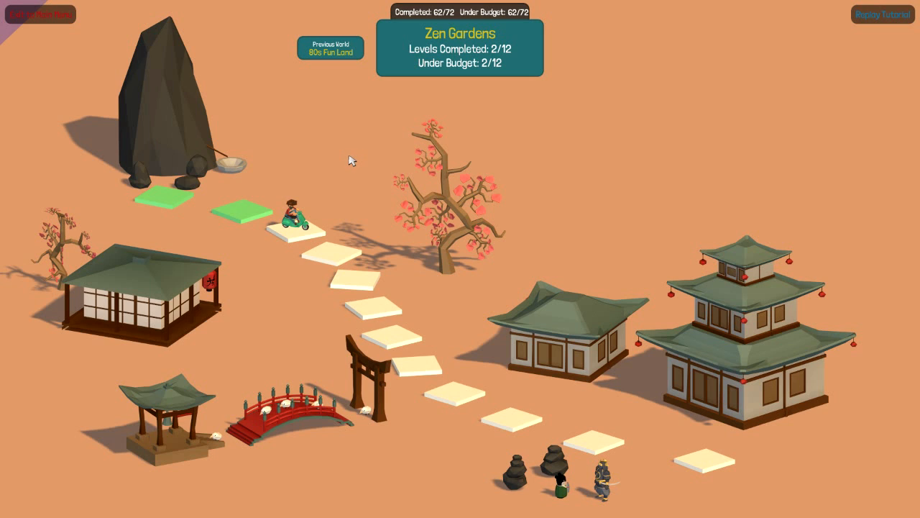
mouse_move(295, 227)
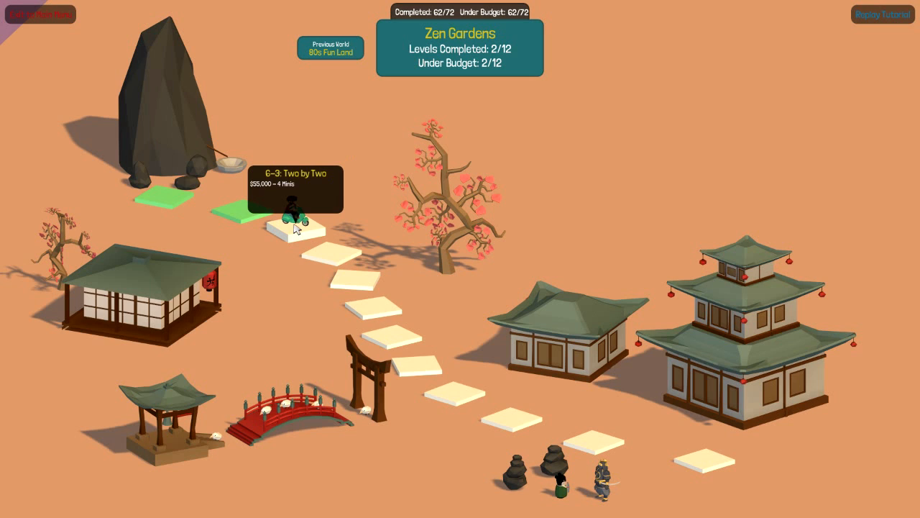
mouse_move(331, 252)
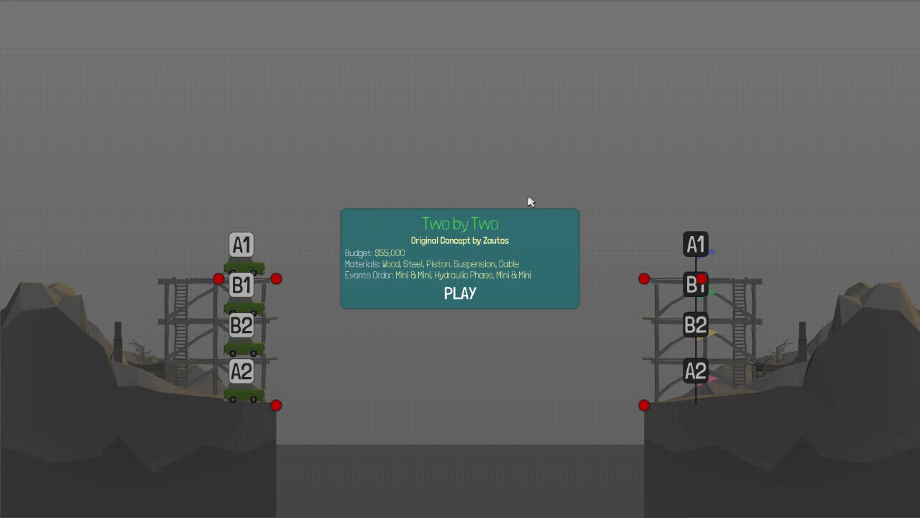
mouse_move(561, 345)
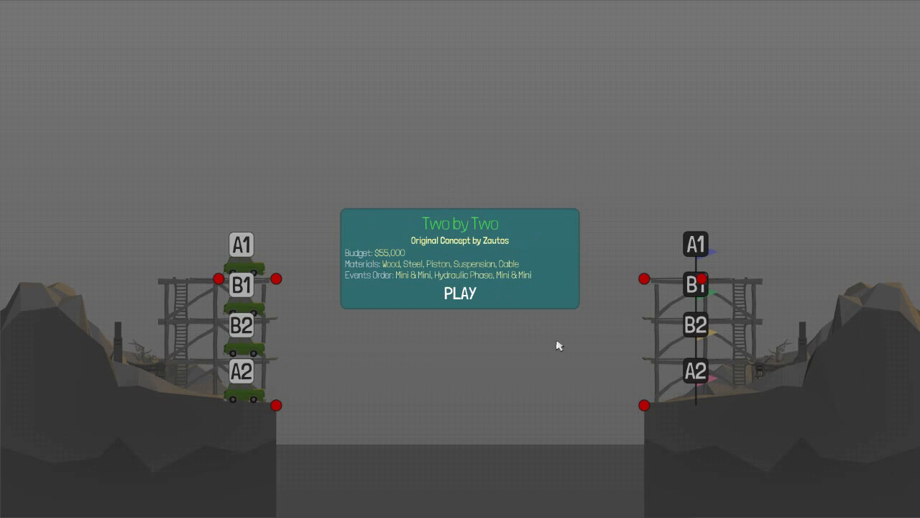
mouse_move(429, 275)
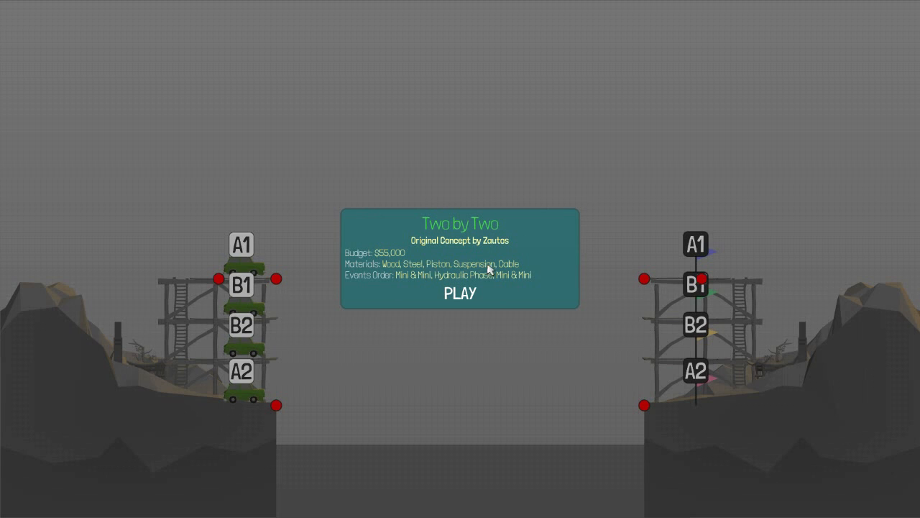
mouse_move(375, 281)
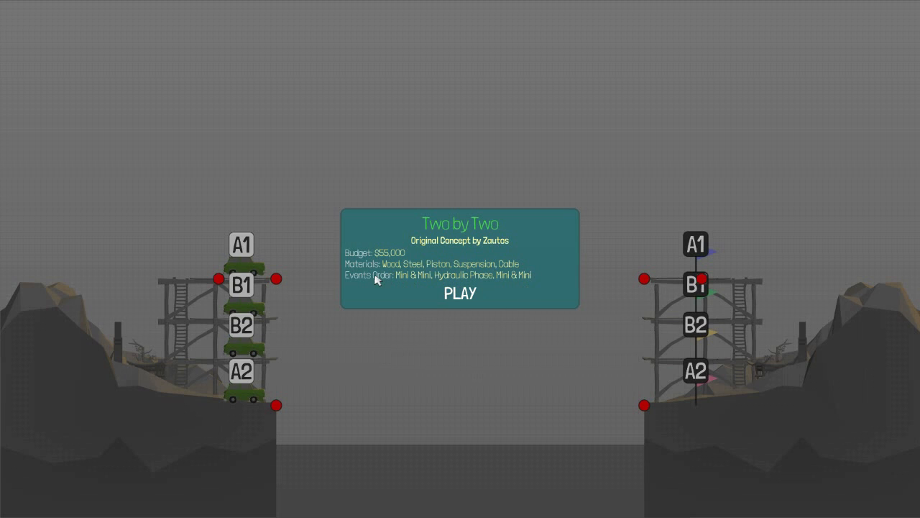
mouse_move(472, 287)
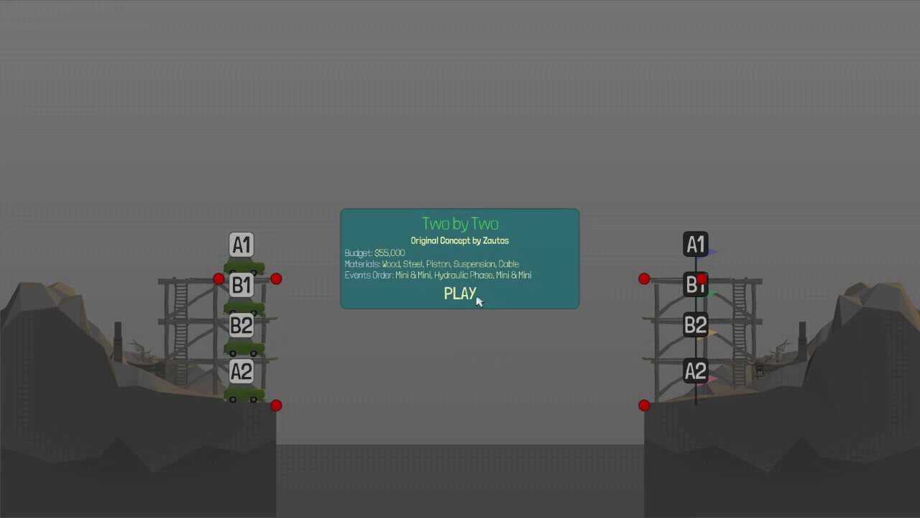
Step: Start the Two by Two level from its briefing and stop the vehicle preview to enter build mode
click(458, 293)
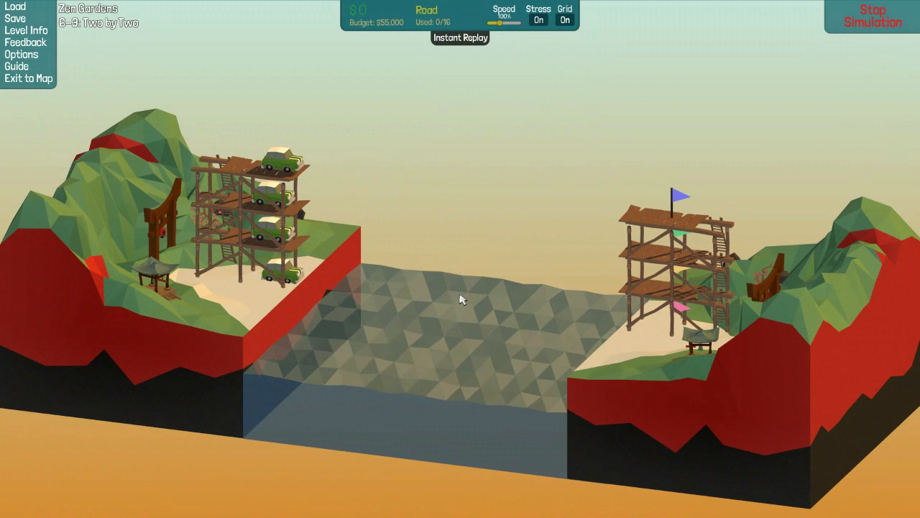
click(871, 16)
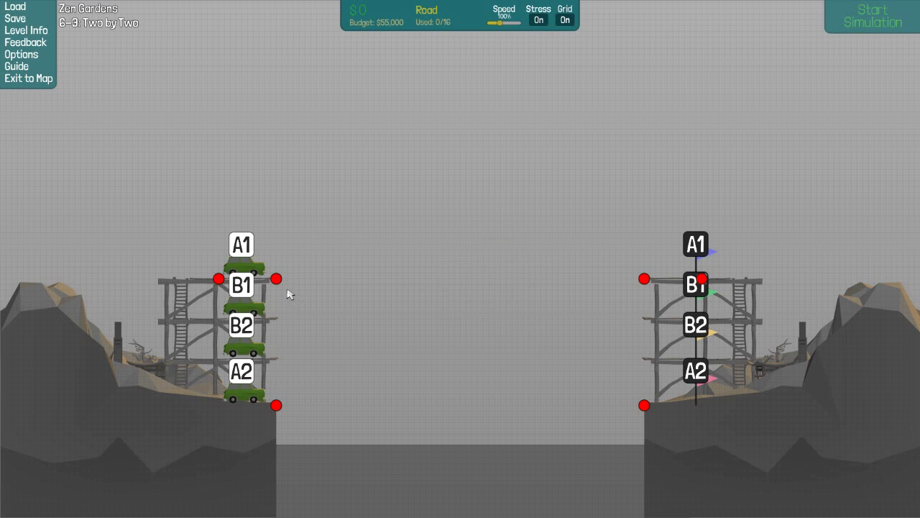
Step: Lay road decks across the gap on the upper and lower levels, using all 16 road segments ($6,400)
click(276, 279)
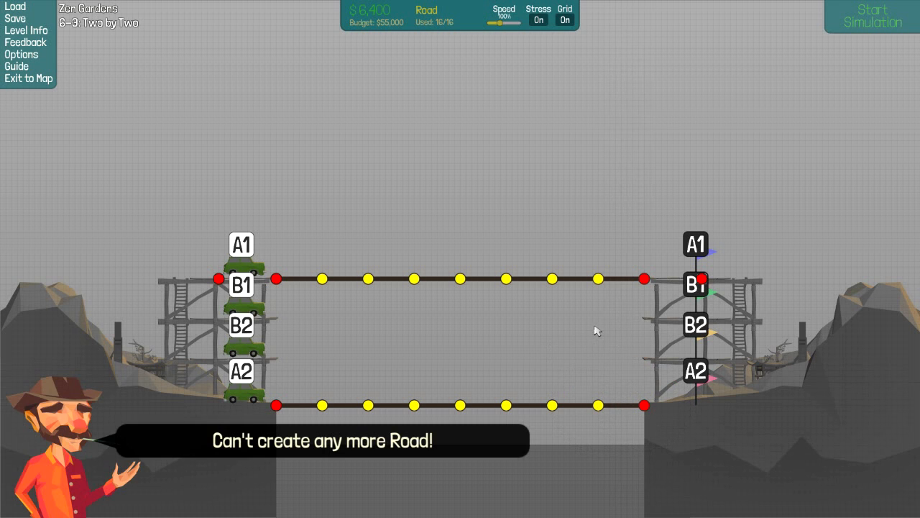
right_click(586, 354)
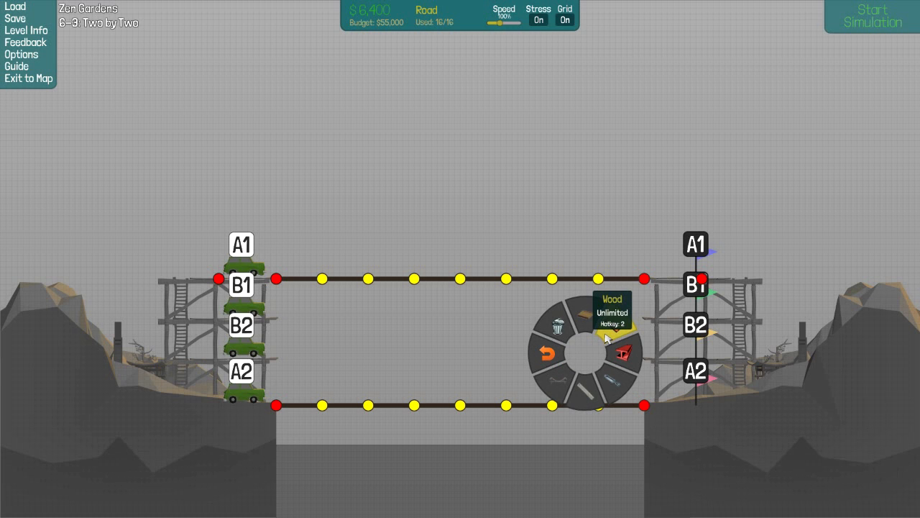
mouse_move(595, 346)
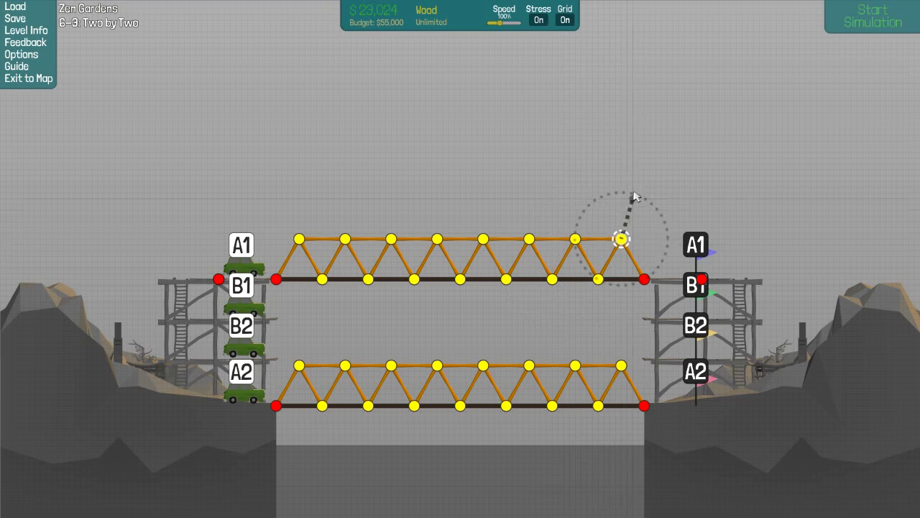
Step: Run two test simulations of the wooden-truss bridge and return to building after each
click(871, 18)
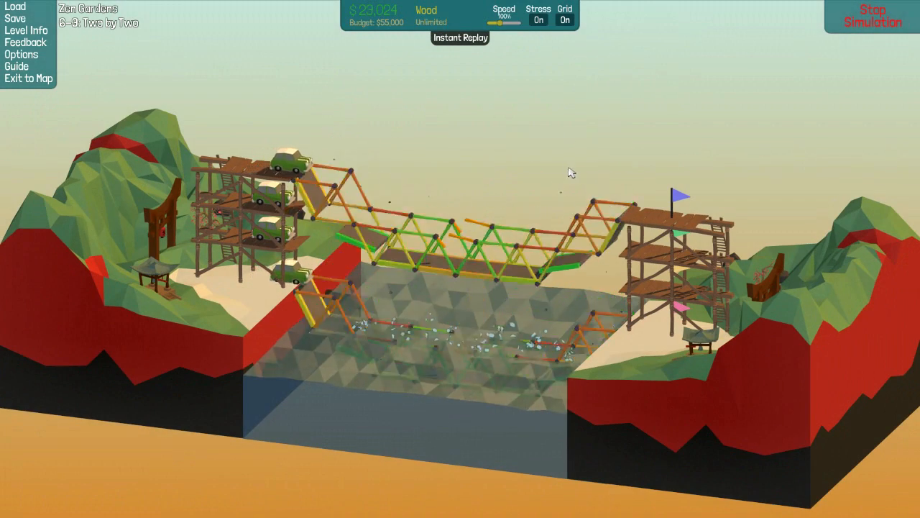
click(871, 16)
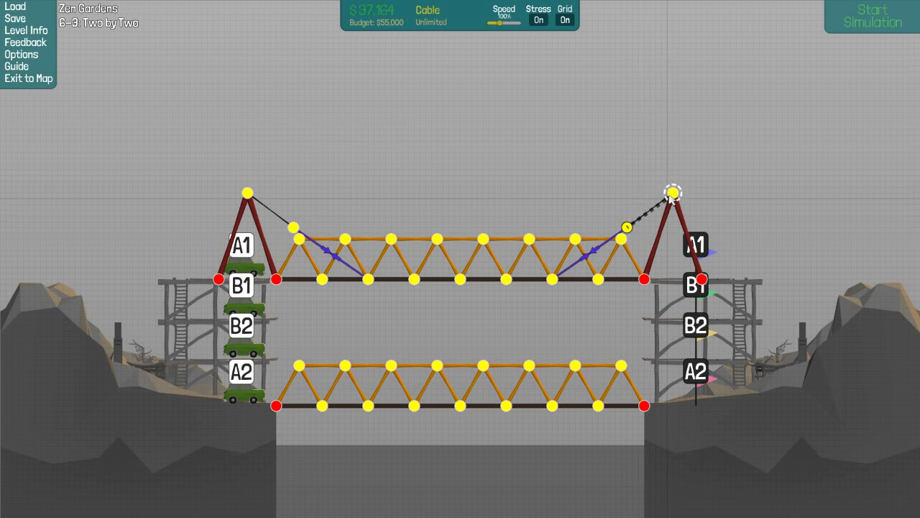
click(871, 18)
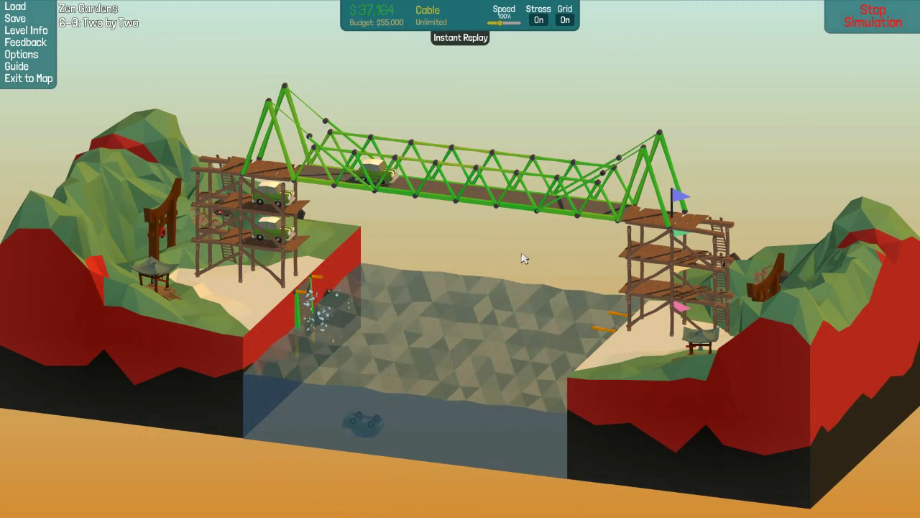
click(871, 15)
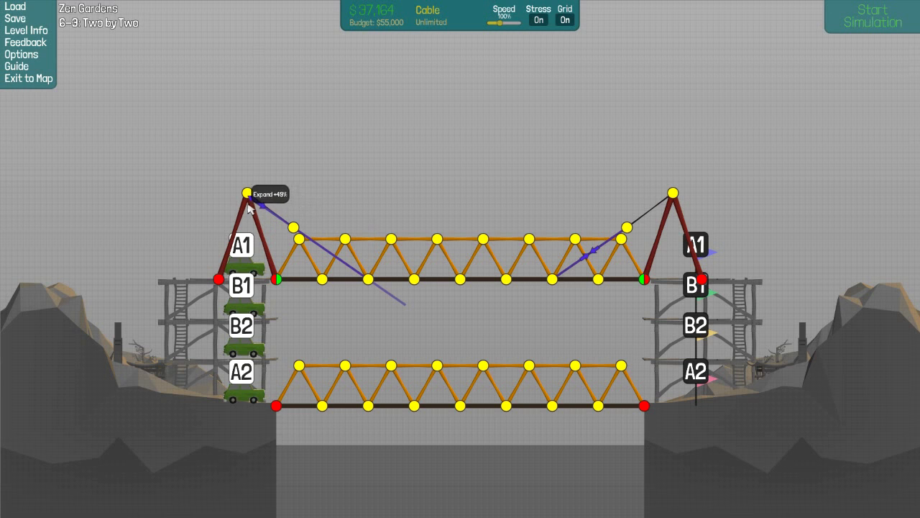
mouse_move(670, 193)
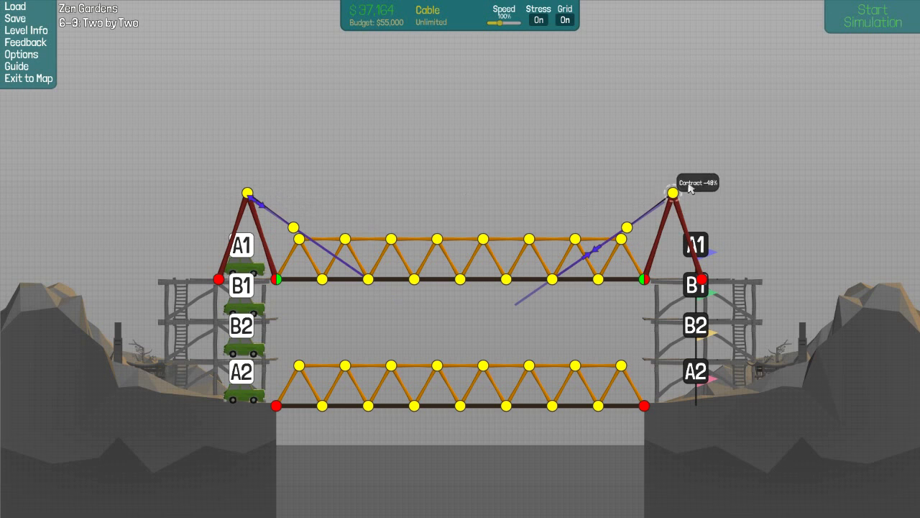
mouse_move(550, 341)
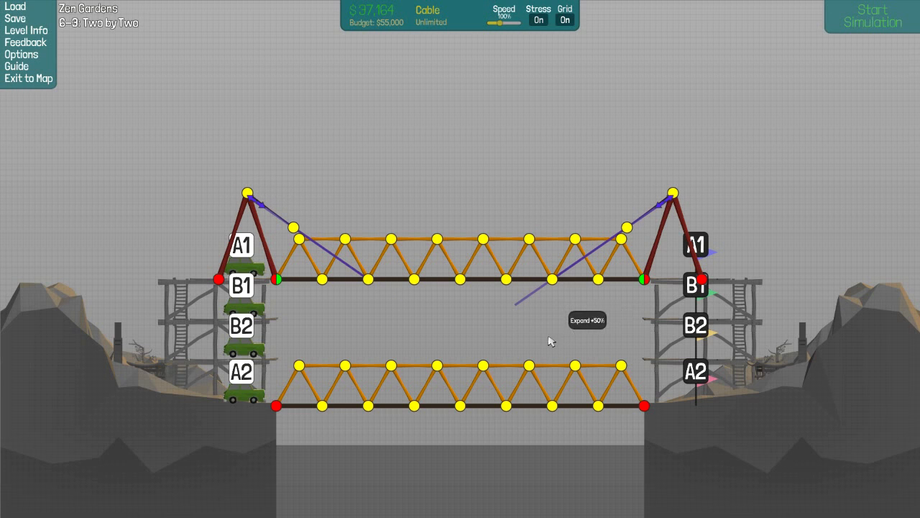
mouse_move(590, 338)
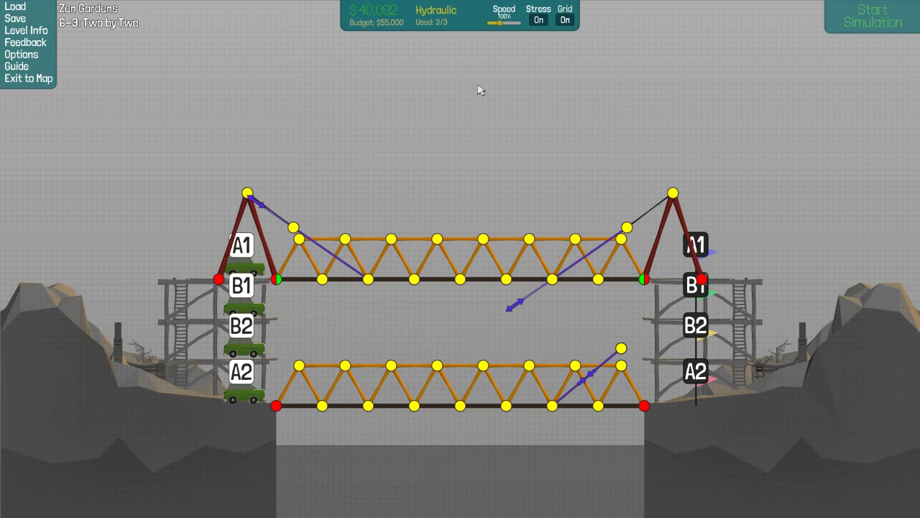
mouse_move(483, 126)
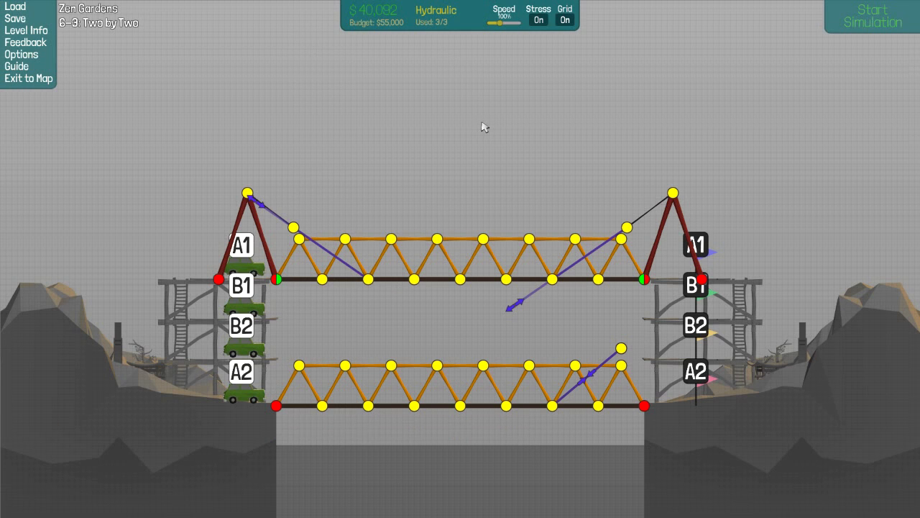
mouse_move(480, 121)
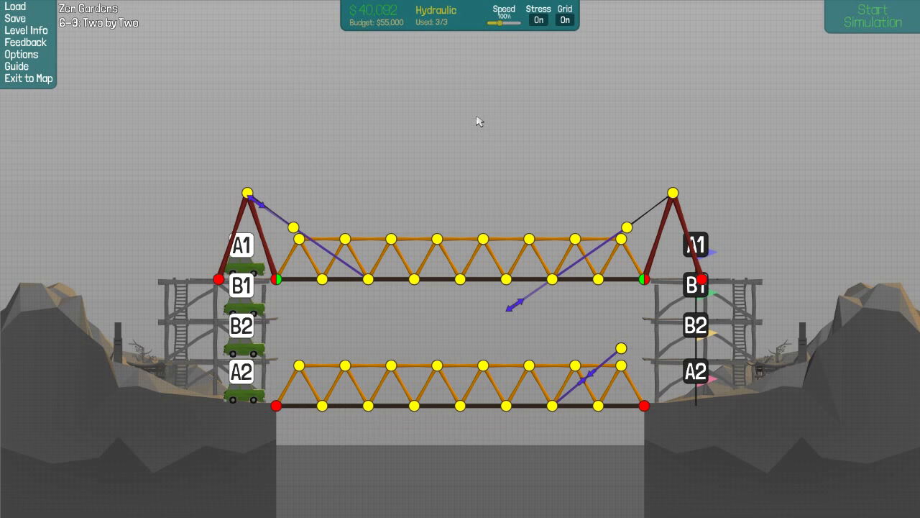
mouse_move(452, 157)
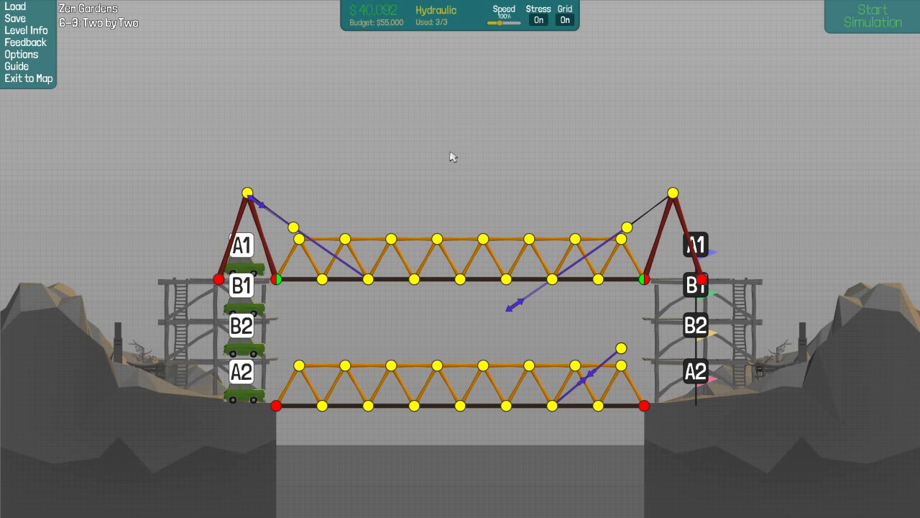
mouse_move(473, 186)
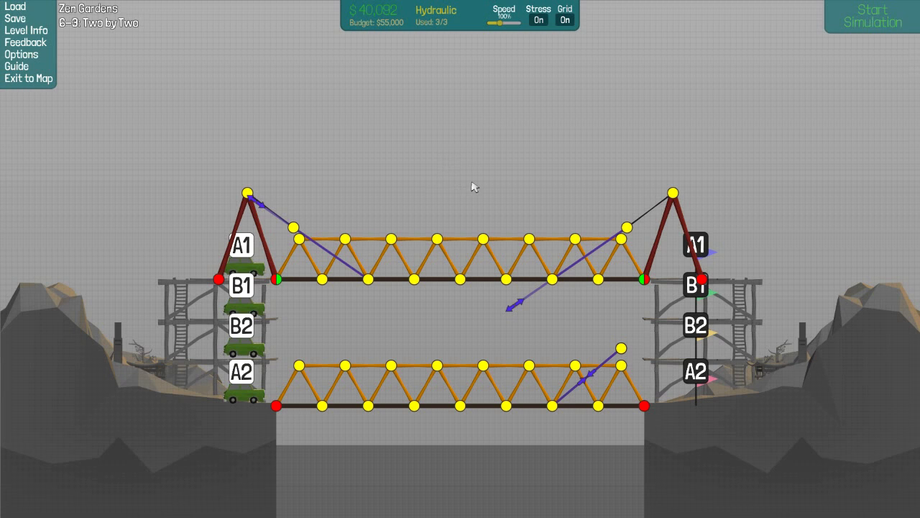
mouse_move(462, 165)
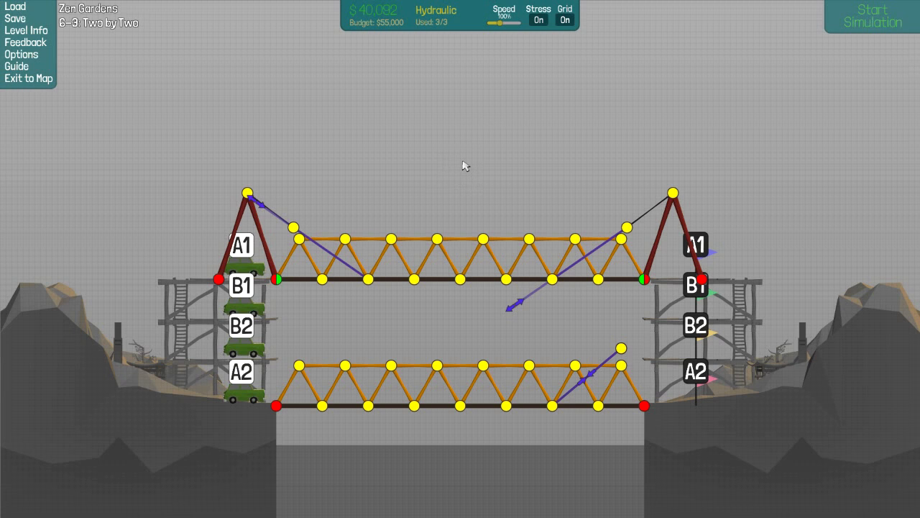
Step: Place a hydraulic piston with a short lever and anchoring cable on the lower deck's right side
click(871, 18)
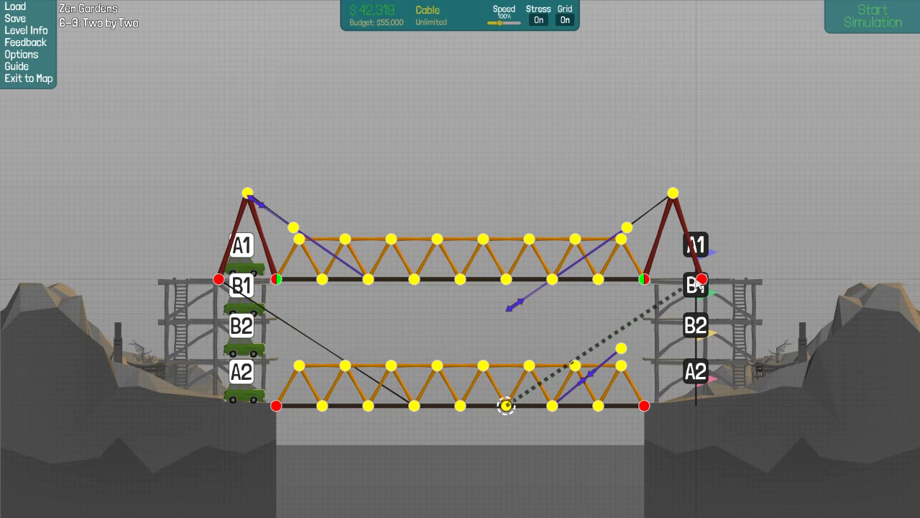
Step: Tie the lower deck to both upper B1 anchors with crossing cables, then run and stop a test
click(871, 17)
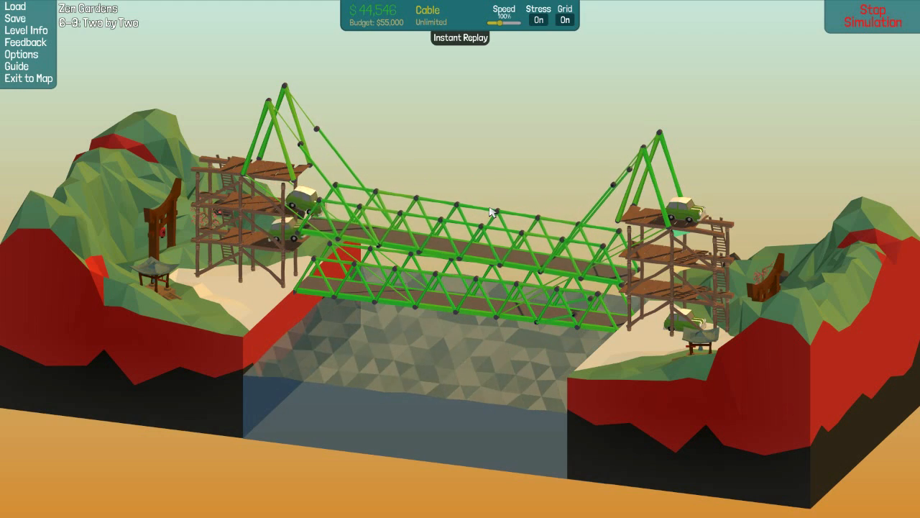
click(871, 16)
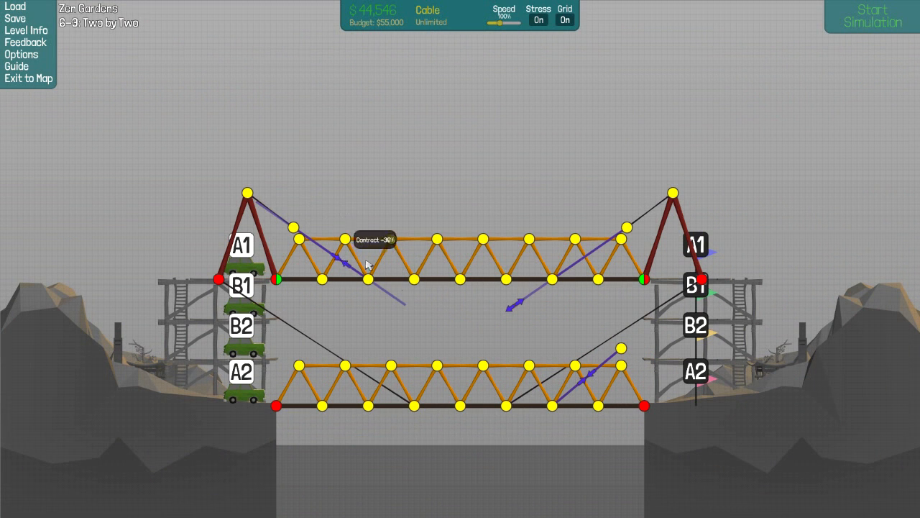
mouse_move(582, 251)
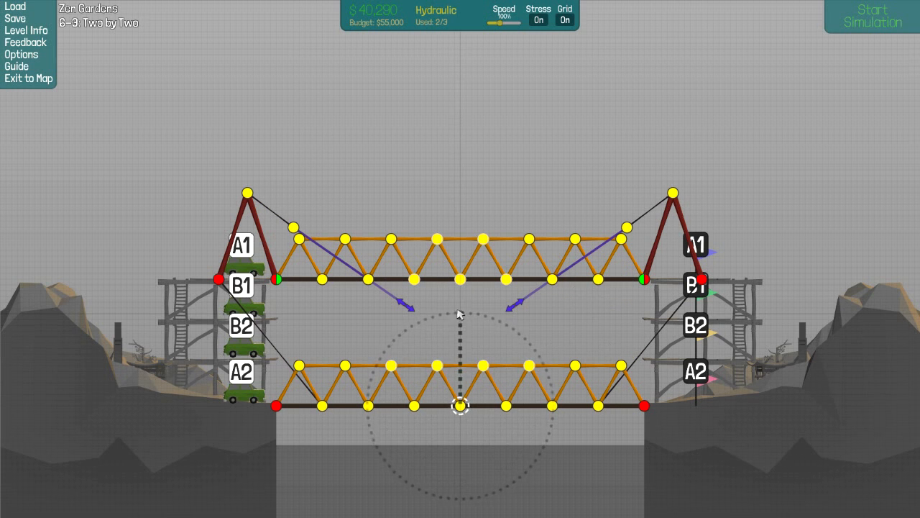
mouse_move(463, 299)
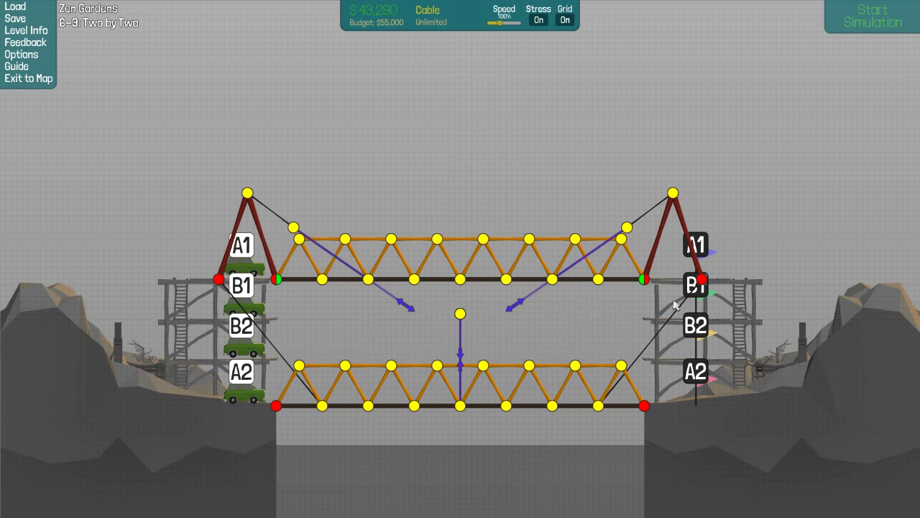
Step: Cable the central hydraulic post's top to both B1 anchors and test the bridge again
drag(218, 276, 459, 314)
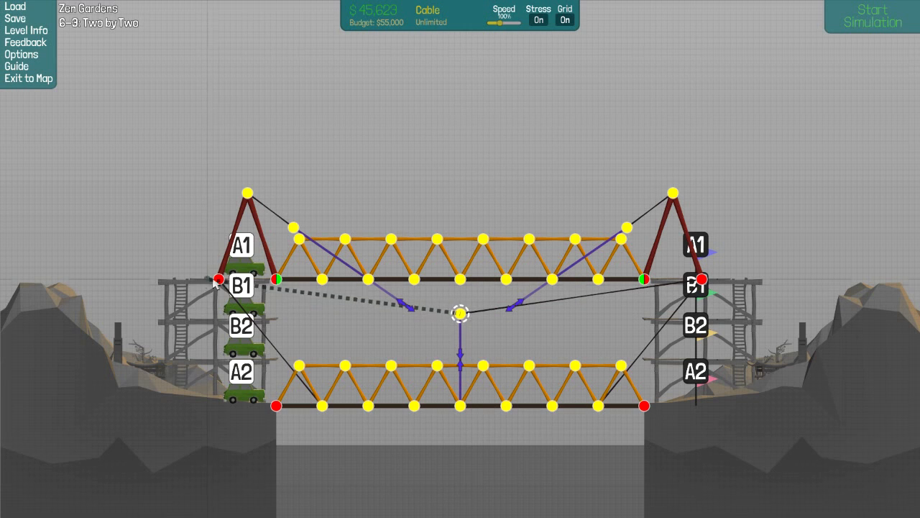
click(871, 17)
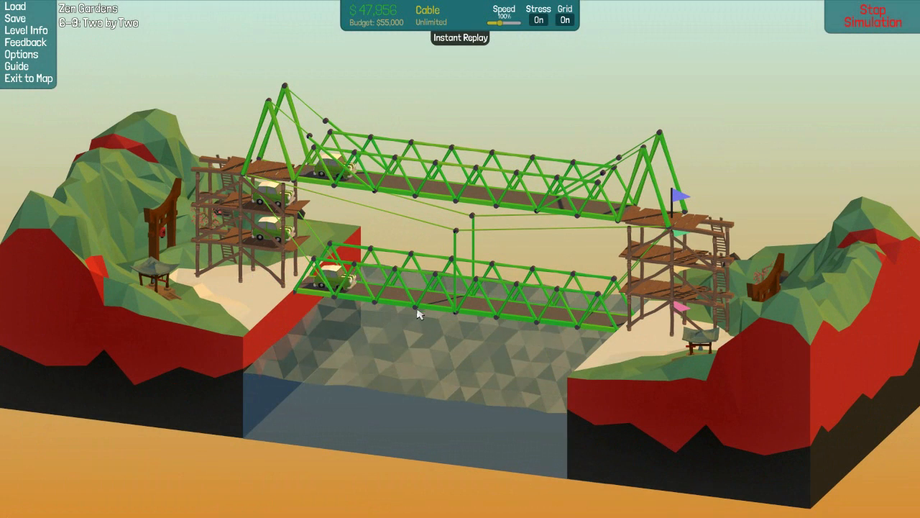
click(872, 15)
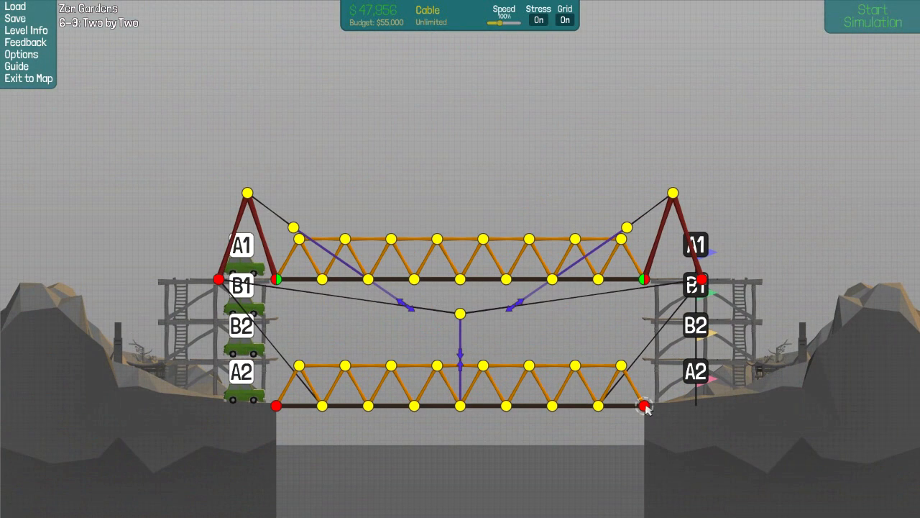
click(871, 17)
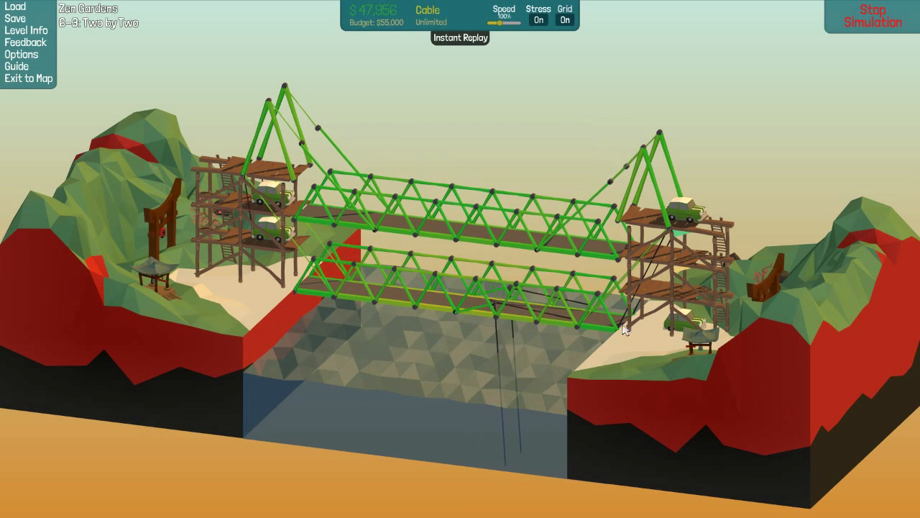
Step: Join the central joint to the upper deck's middle with a hydraulic, then run and stop a test
click(871, 16)
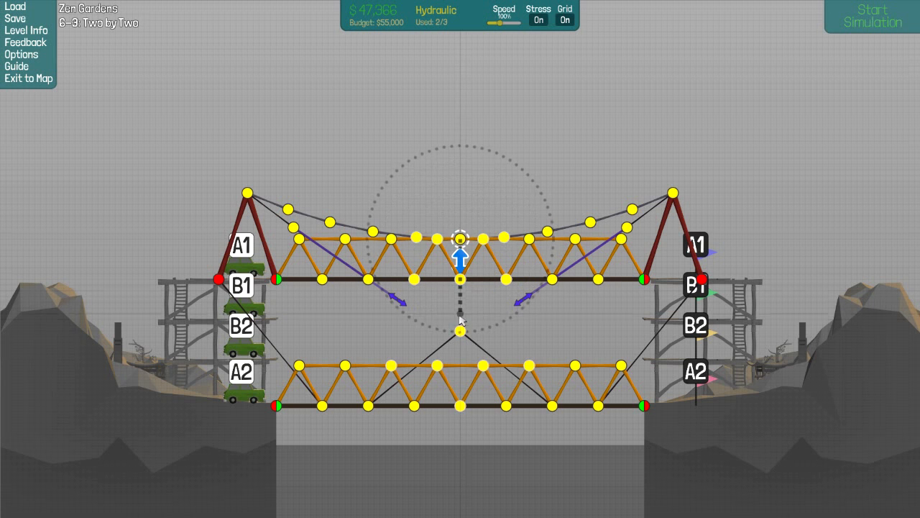
click(460, 273)
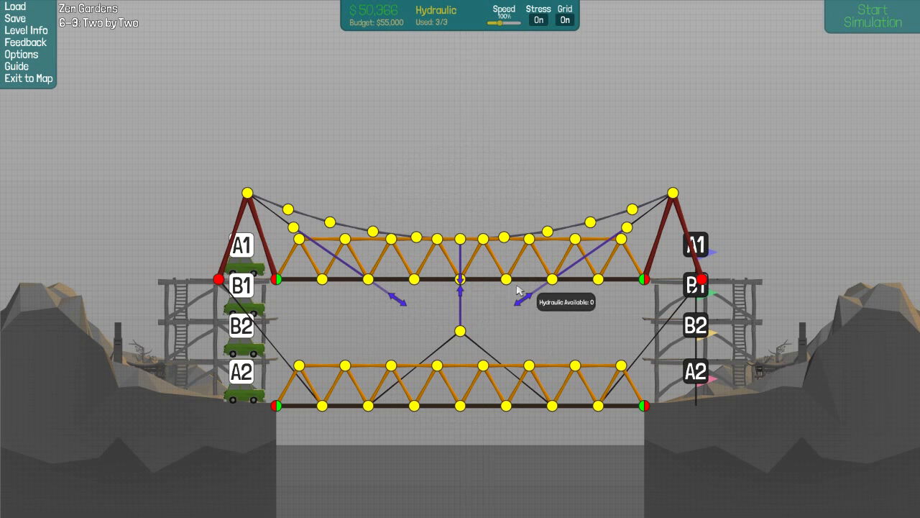
click(871, 17)
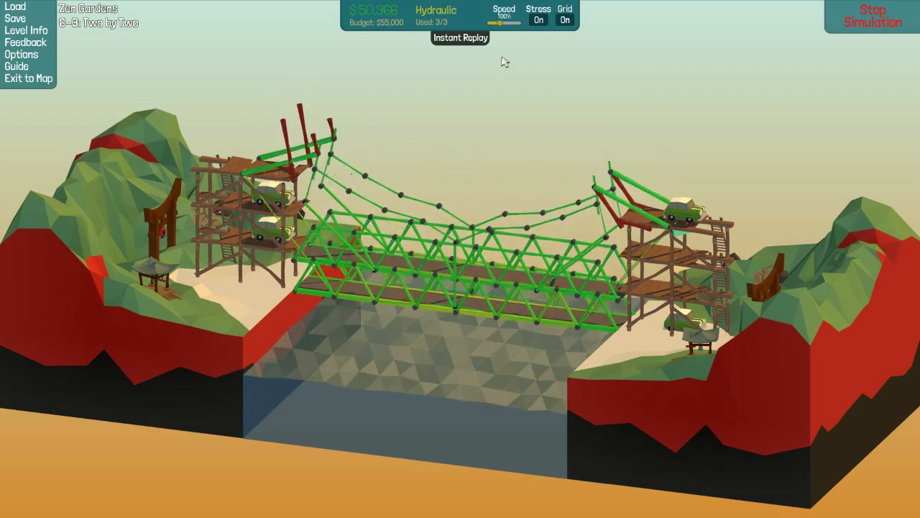
click(871, 16)
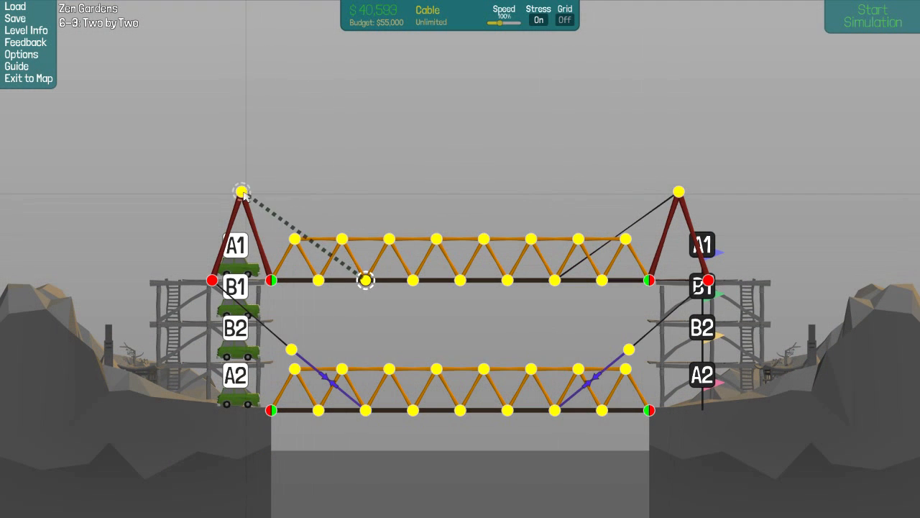
Step: Hang the upper deck from the left steel arm's top with a cable and run another test
click(871, 16)
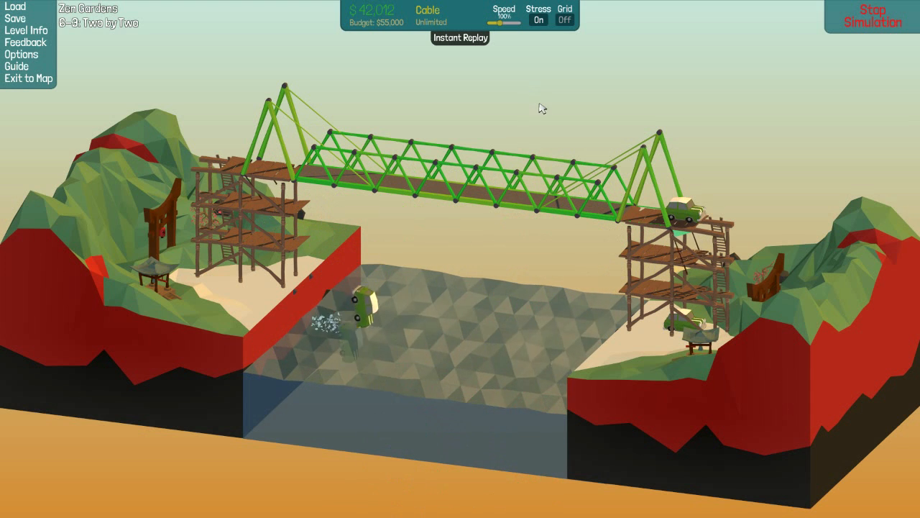
click(871, 16)
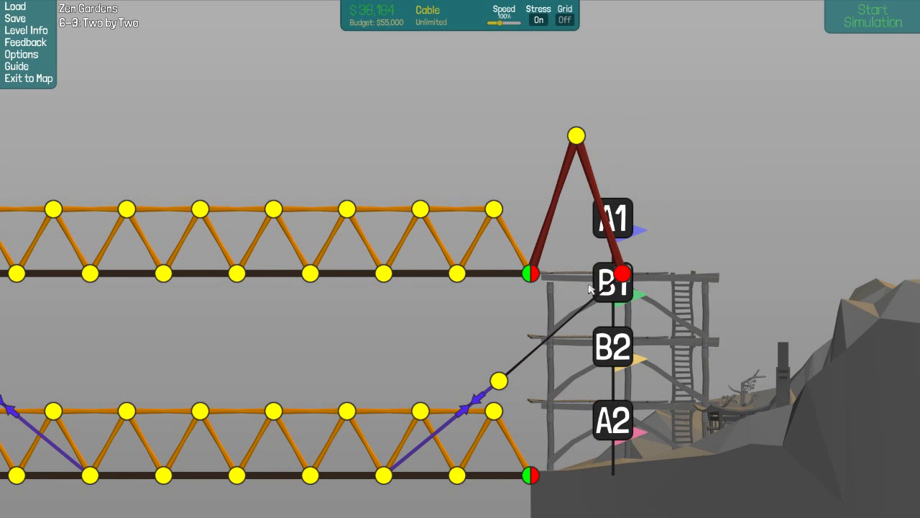
mouse_move(572, 266)
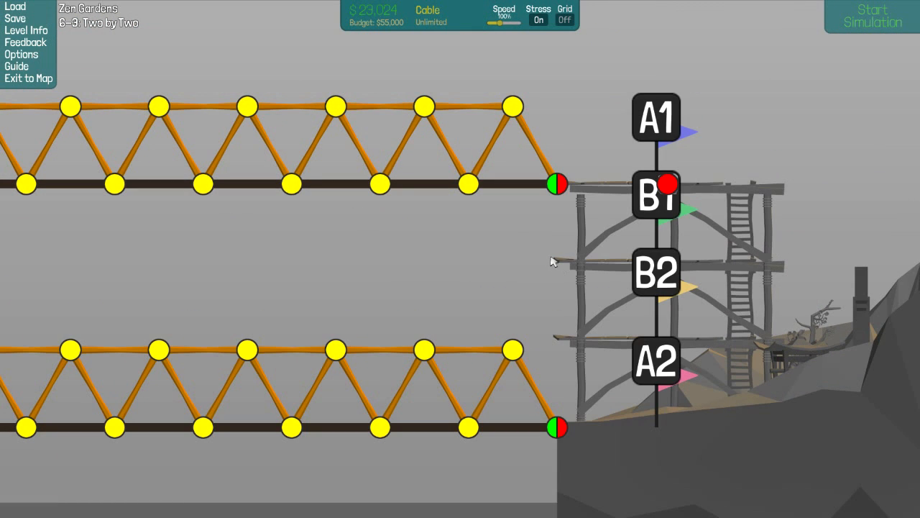
mouse_move(560, 243)
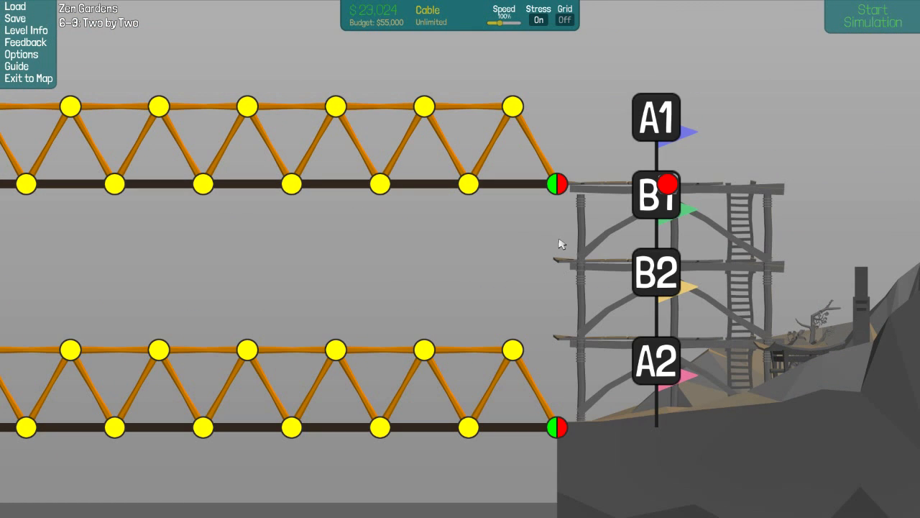
mouse_move(621, 241)
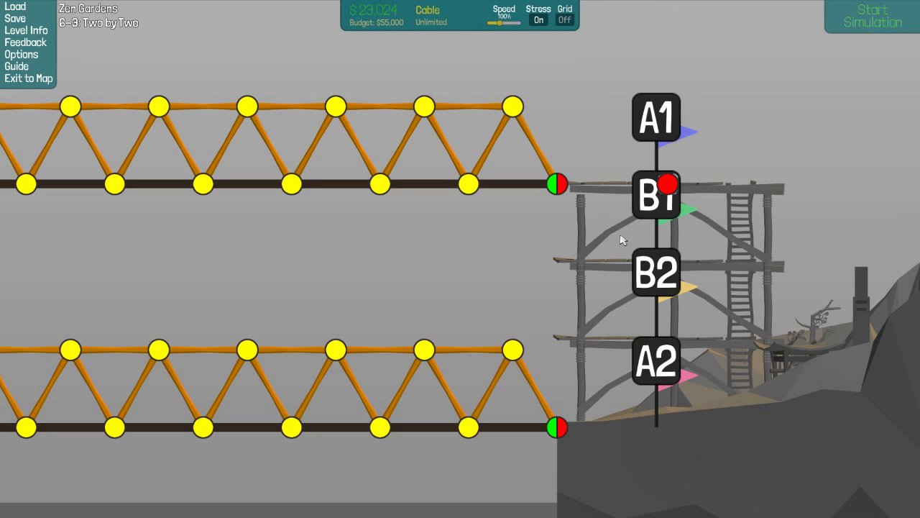
mouse_move(523, 202)
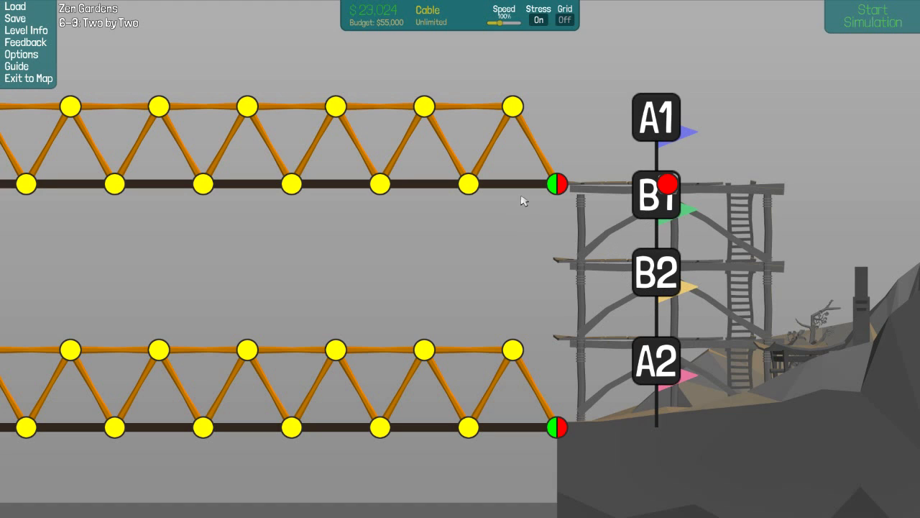
mouse_move(630, 231)
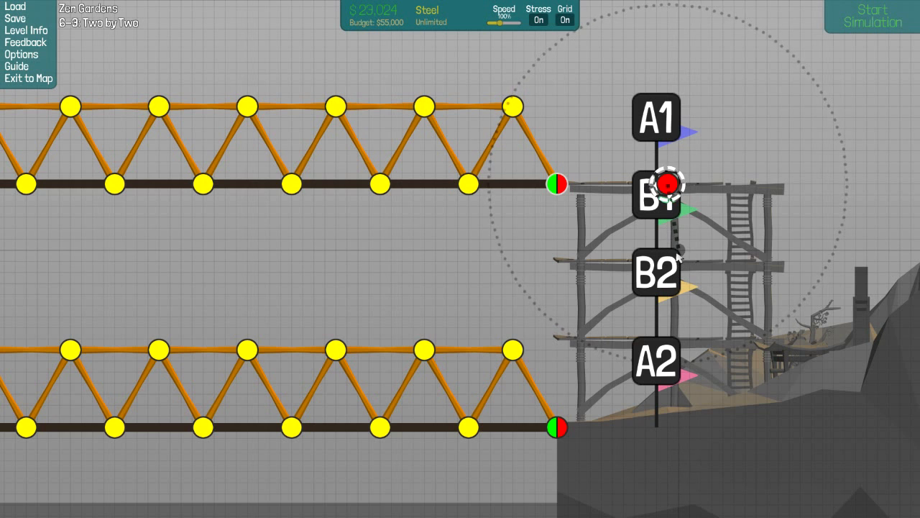
Step: Draw steel arms from the right B1 anchor to both deck ends with a hydraulic piston between them
drag(668, 184, 688, 250)
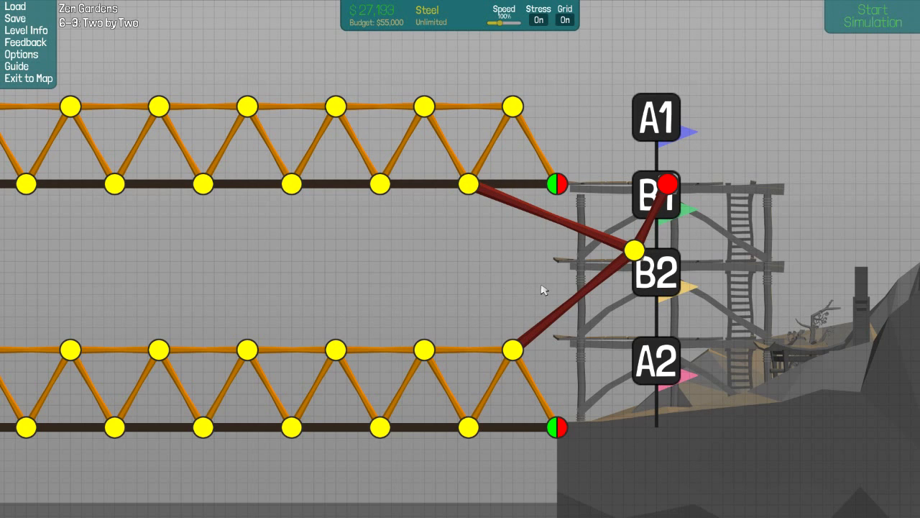
mouse_move(529, 233)
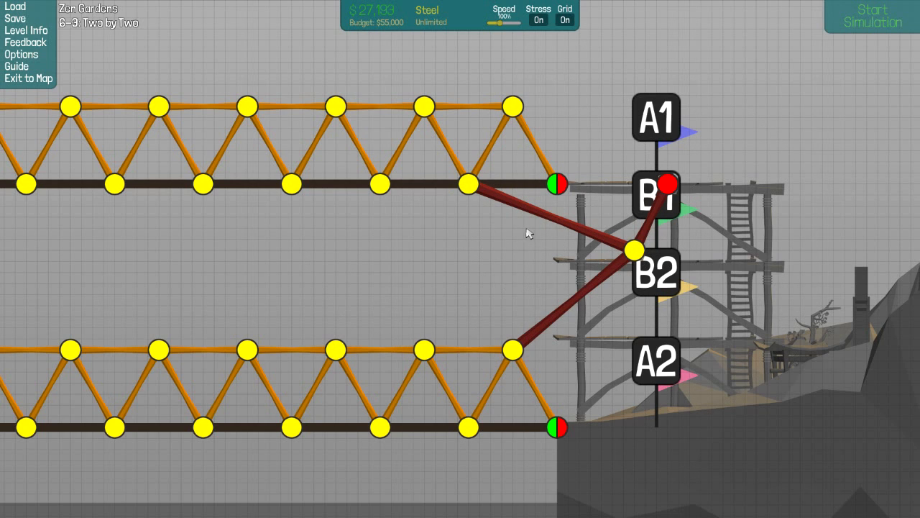
mouse_move(558, 223)
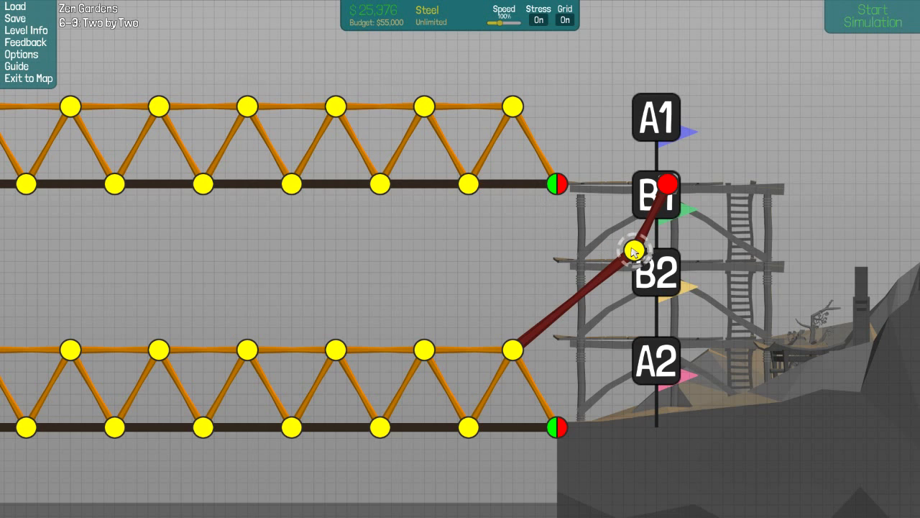
click(635, 251)
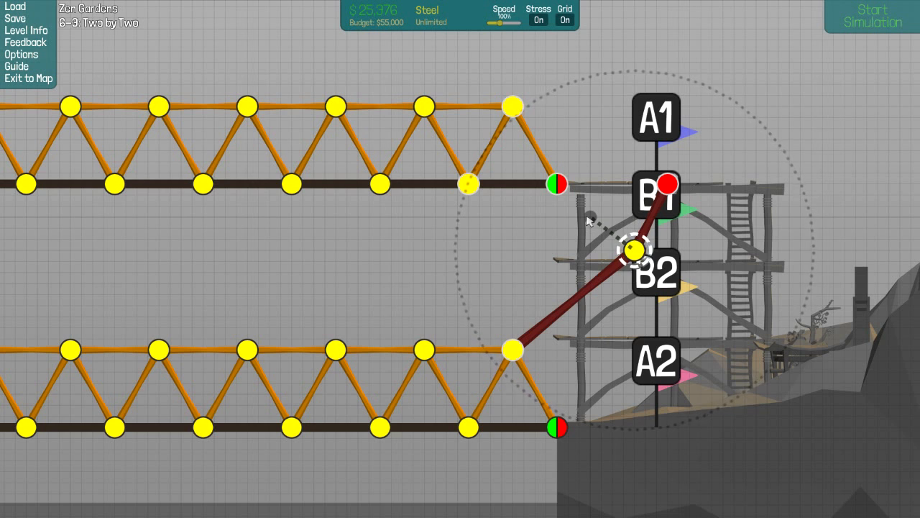
drag(635, 251, 578, 207)
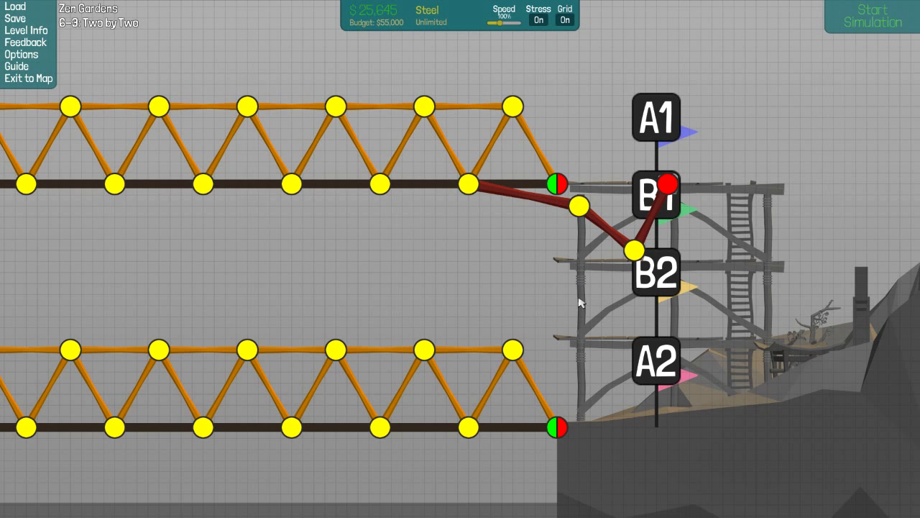
click(636, 251)
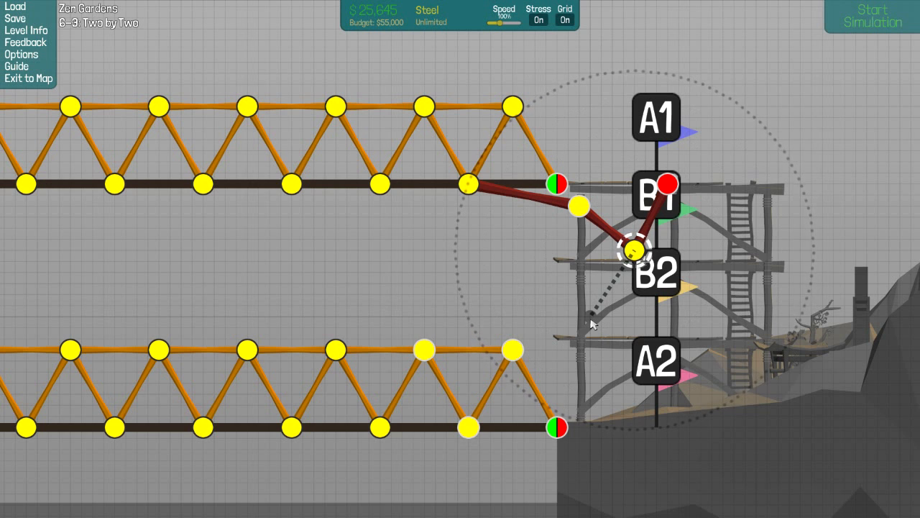
mouse_move(582, 329)
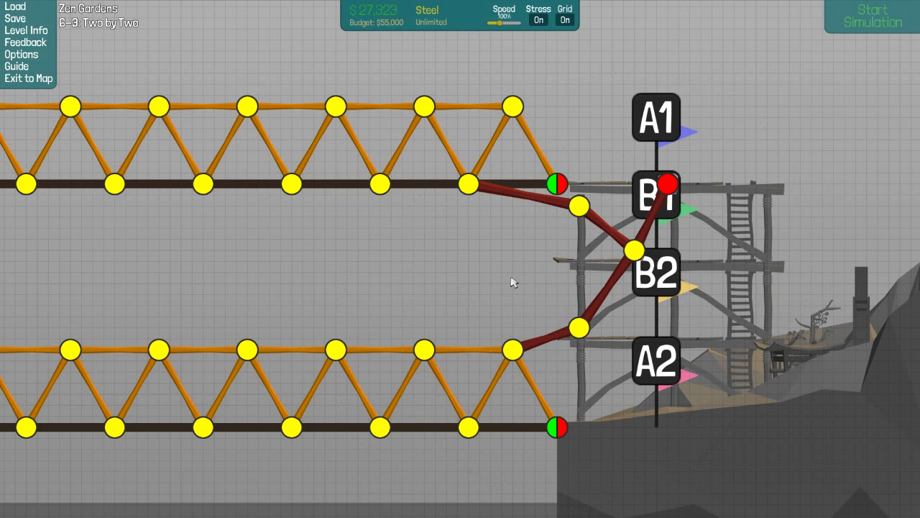
mouse_move(482, 262)
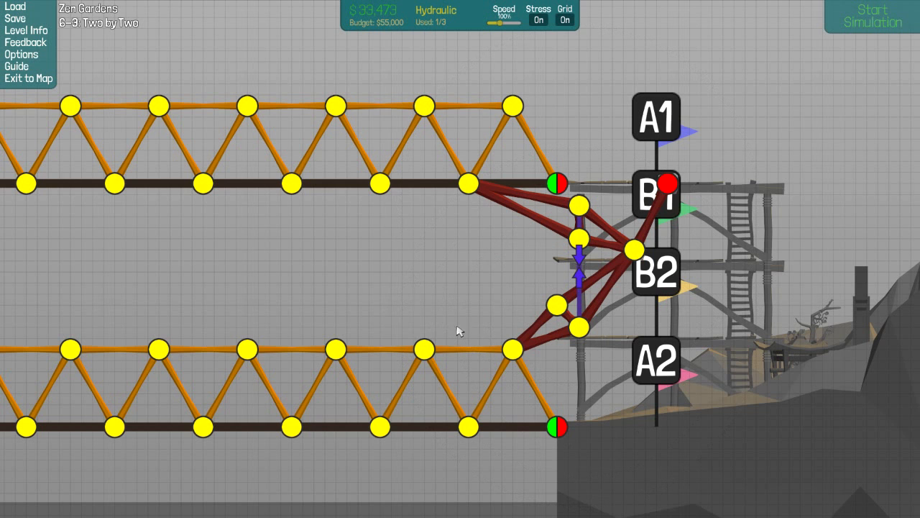
right_click(632, 270)
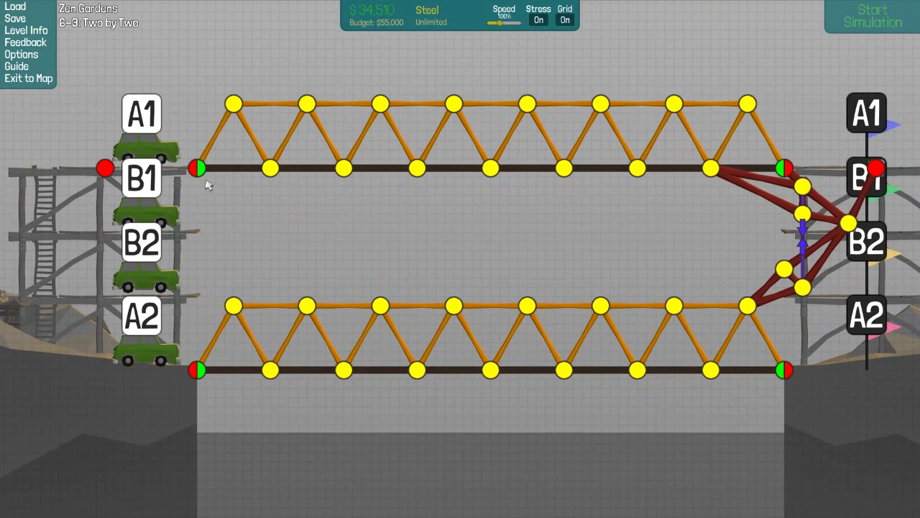
Step: Mirror the steel arms and hydraulic at the left ledge and start a test simulation
click(198, 170)
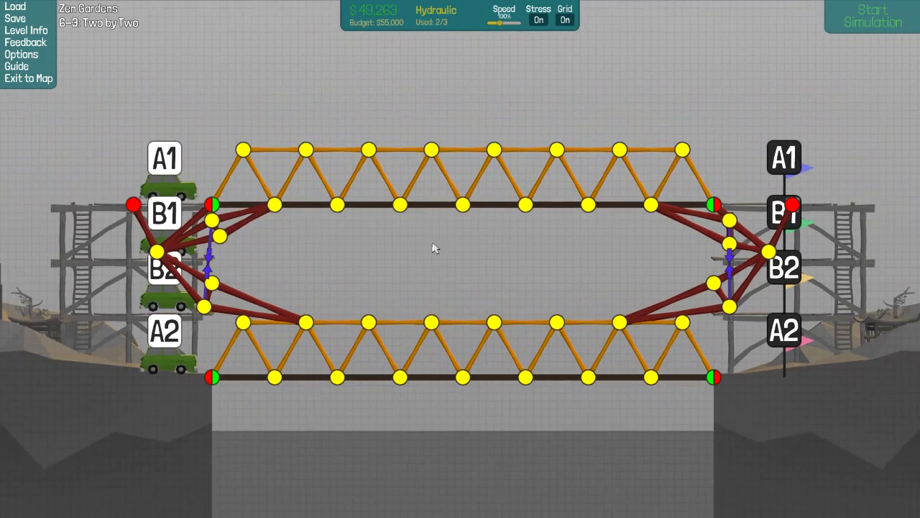
click(871, 16)
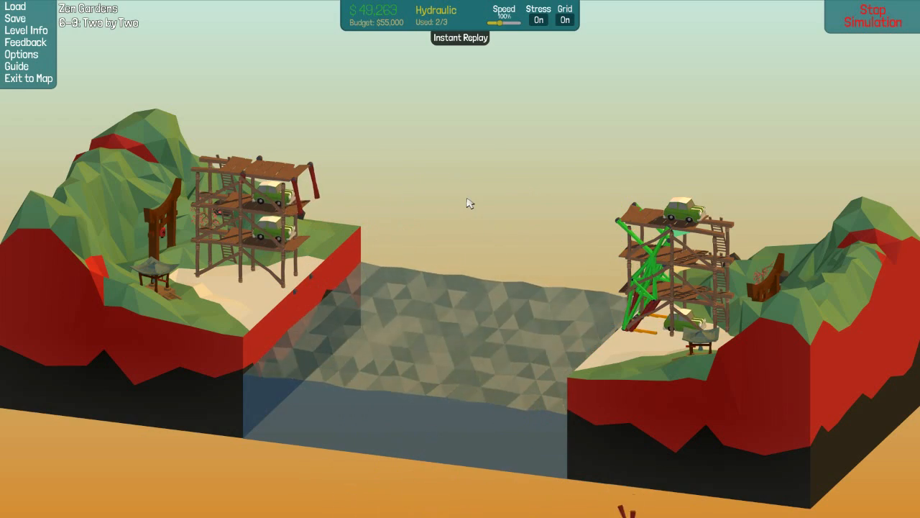
Step: Stop the test and extend the steel tower above the upper deck end
click(872, 15)
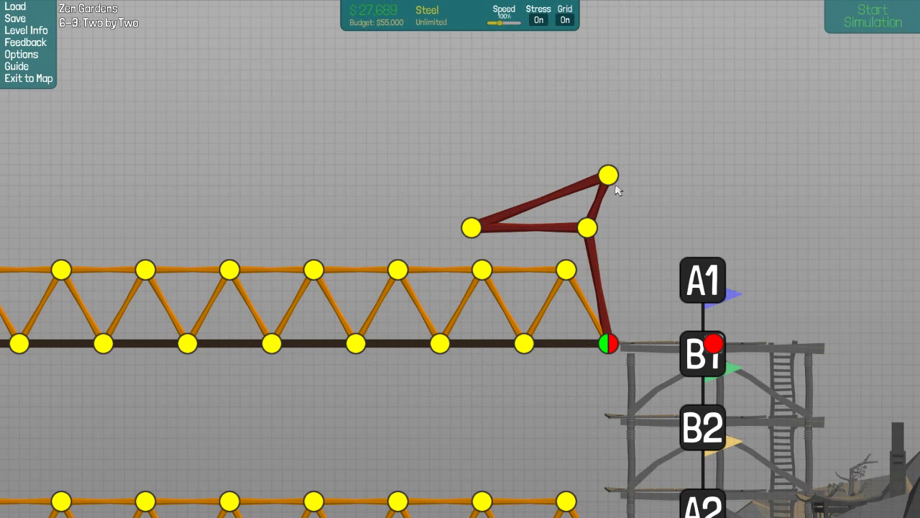
click(606, 174)
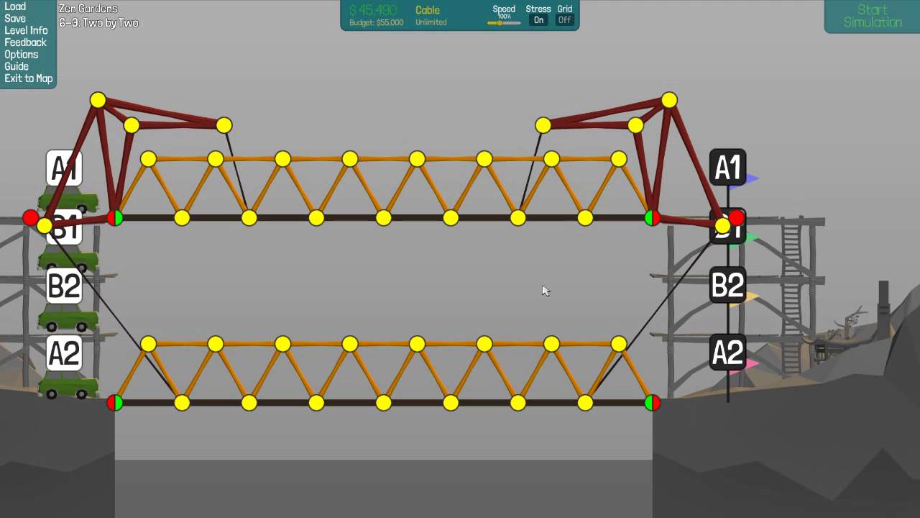
mouse_move(582, 290)
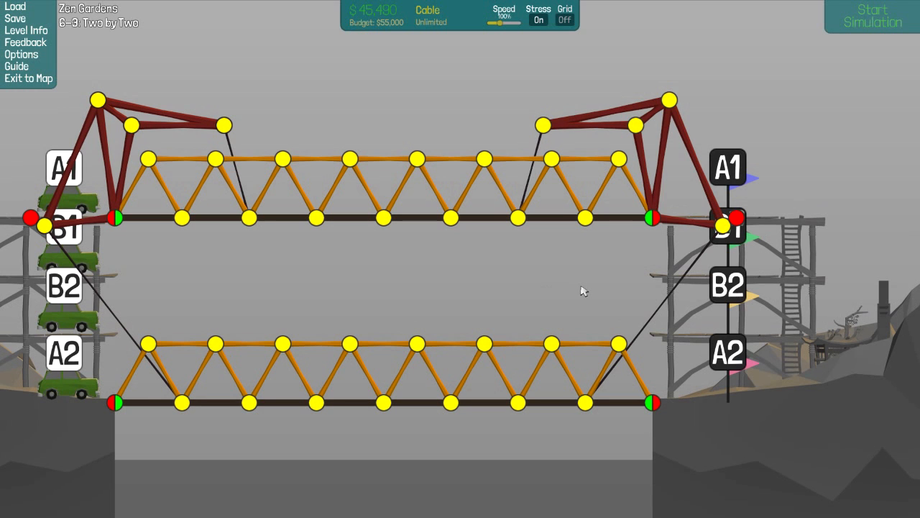
mouse_move(582, 303)
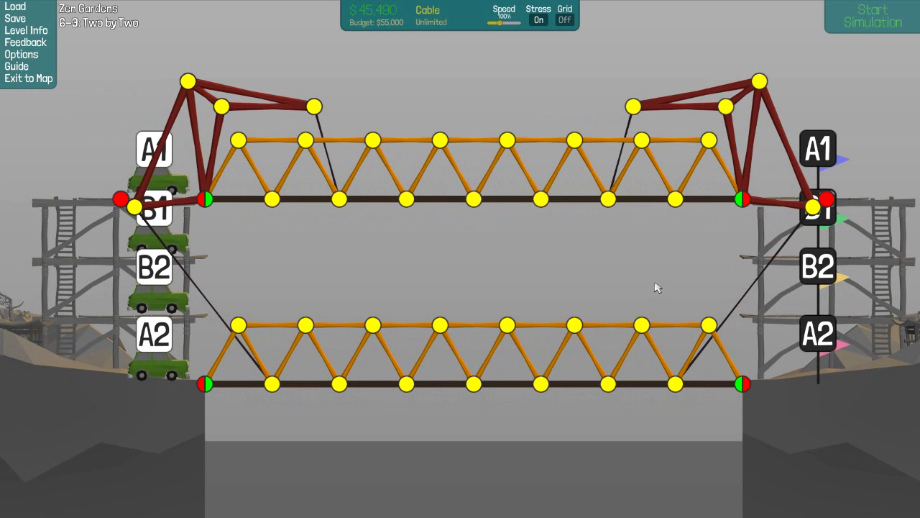
mouse_move(647, 280)
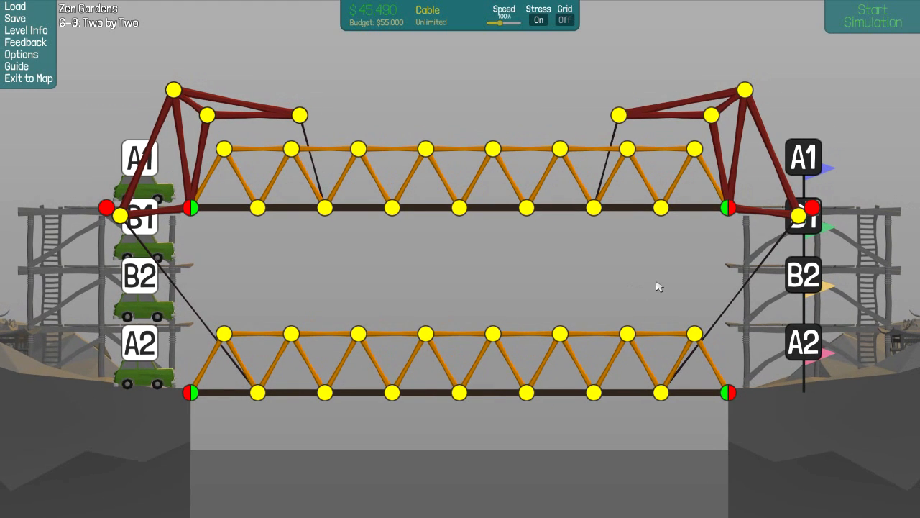
mouse_move(656, 282)
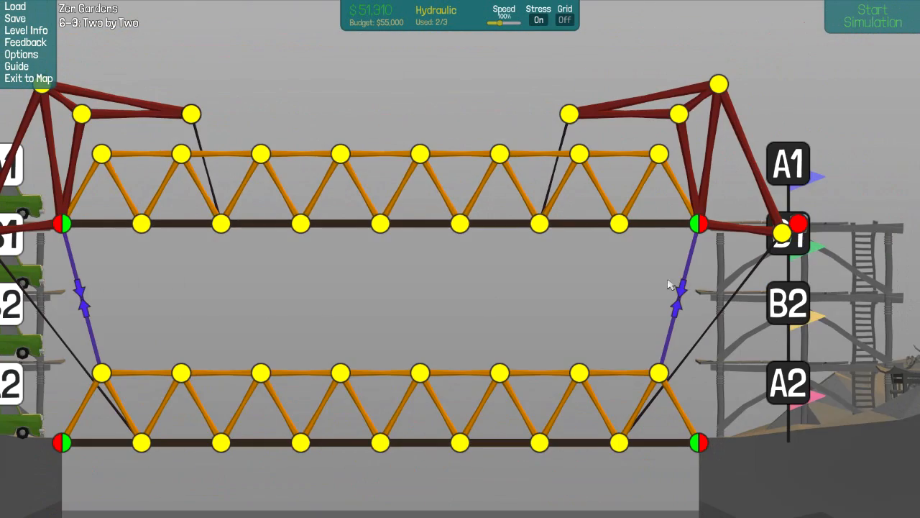
Step: Run two collapsing test runs, editing hydraulics and steel towers between them
click(871, 16)
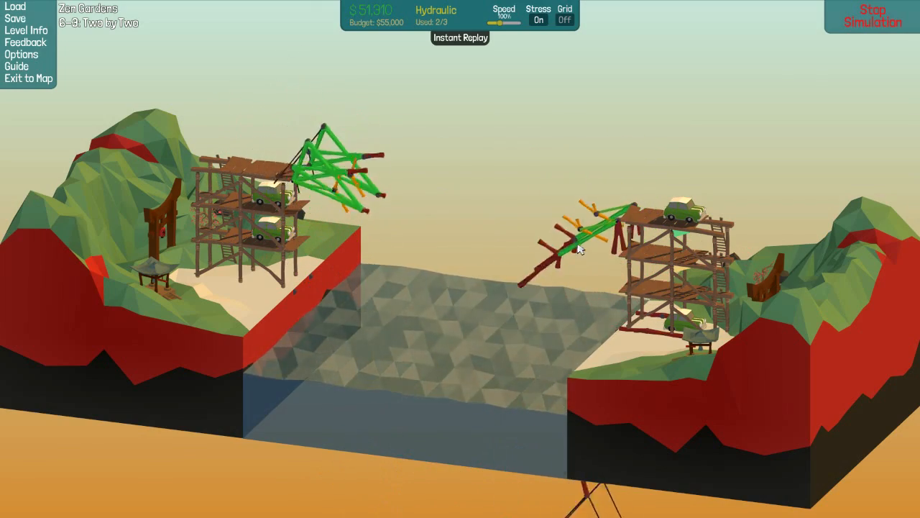
click(871, 16)
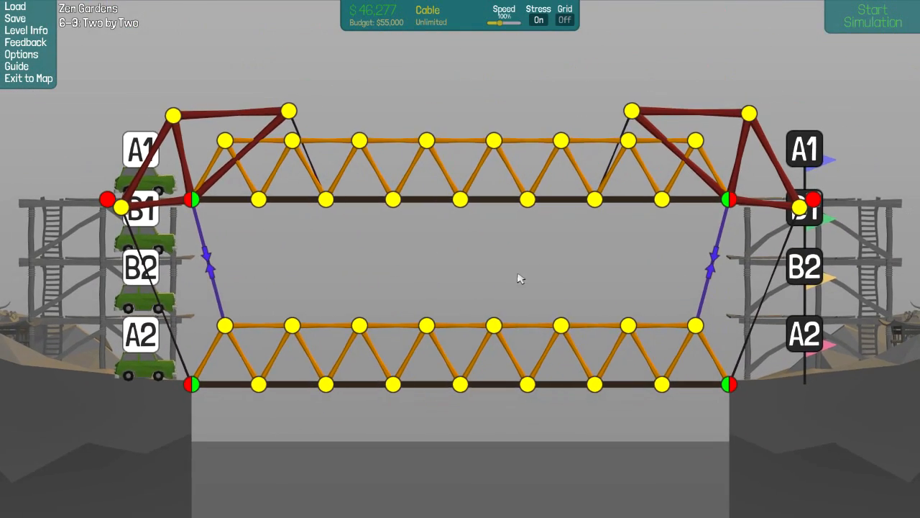
click(871, 16)
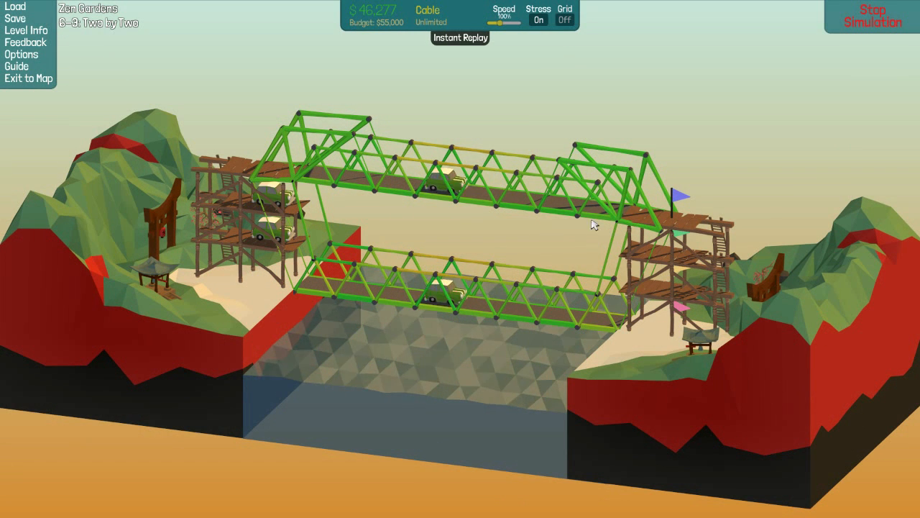
mouse_move(676, 256)
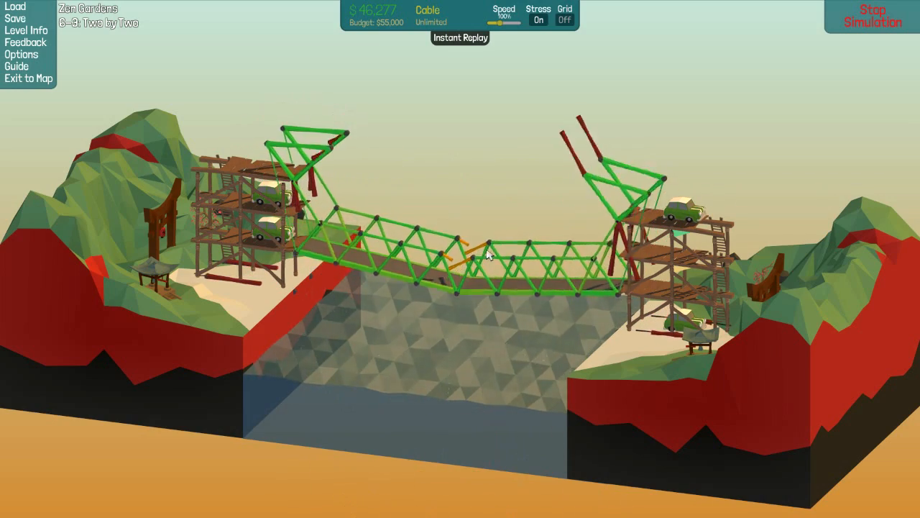
click(871, 16)
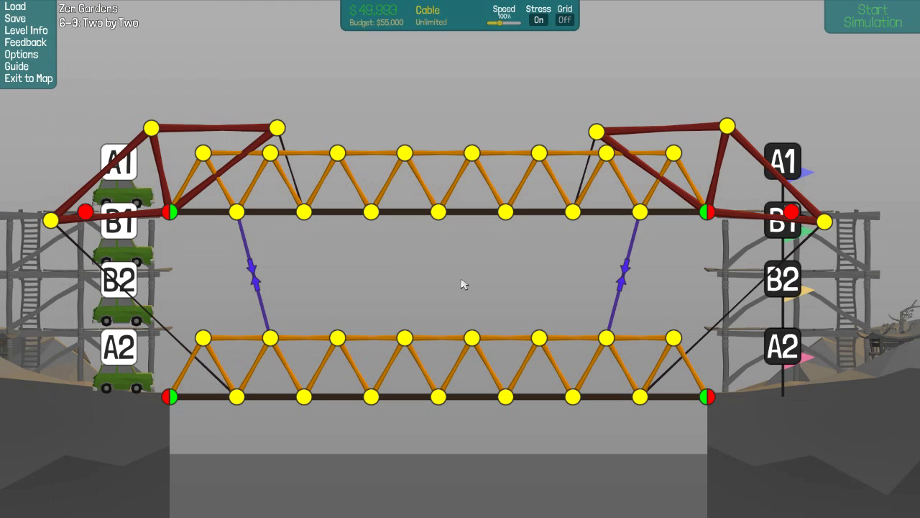
Step: Test twice while moving the hydraulics to the outer ends of the upper lever arms
click(871, 16)
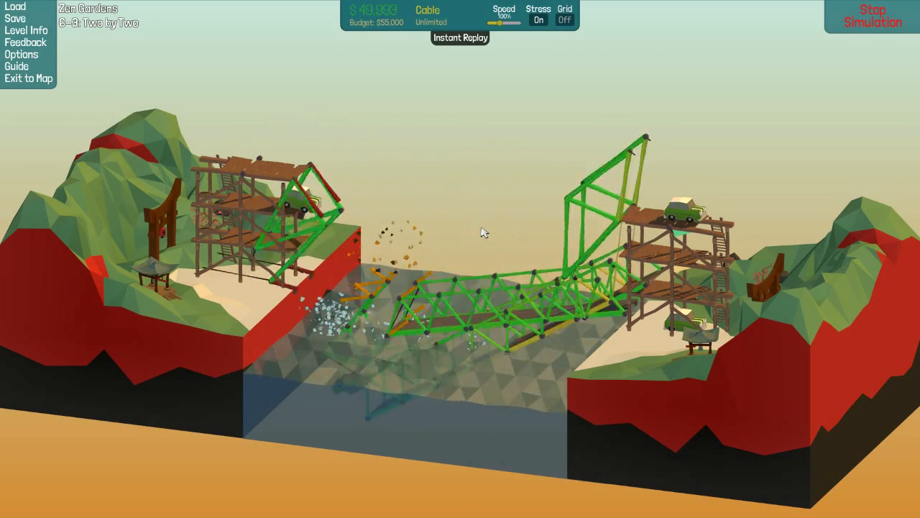
click(872, 16)
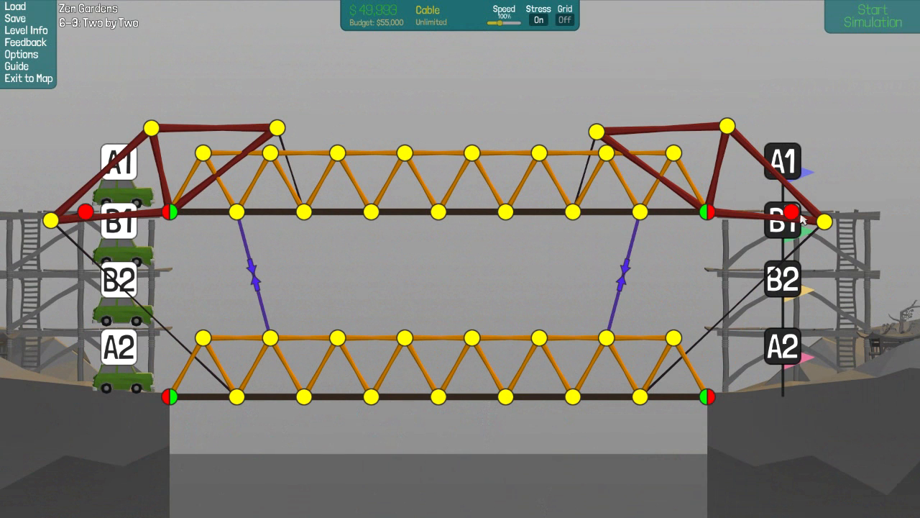
click(872, 15)
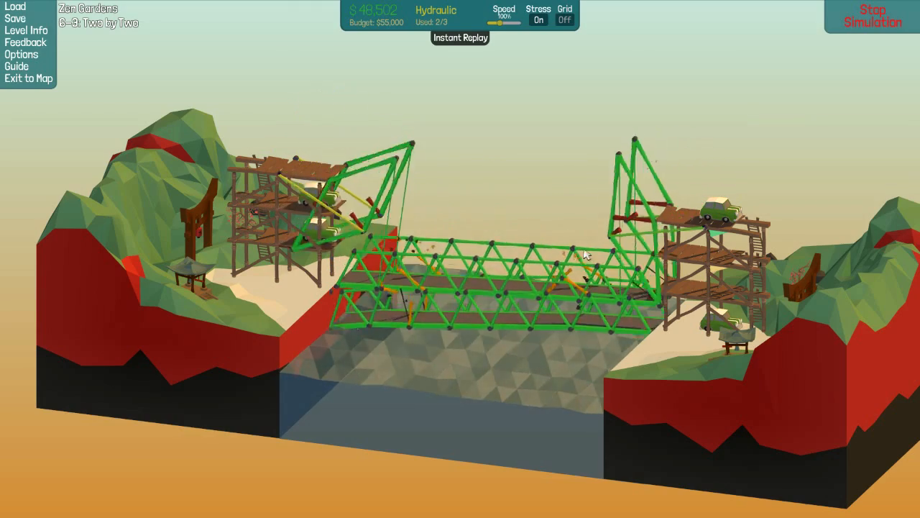
click(871, 16)
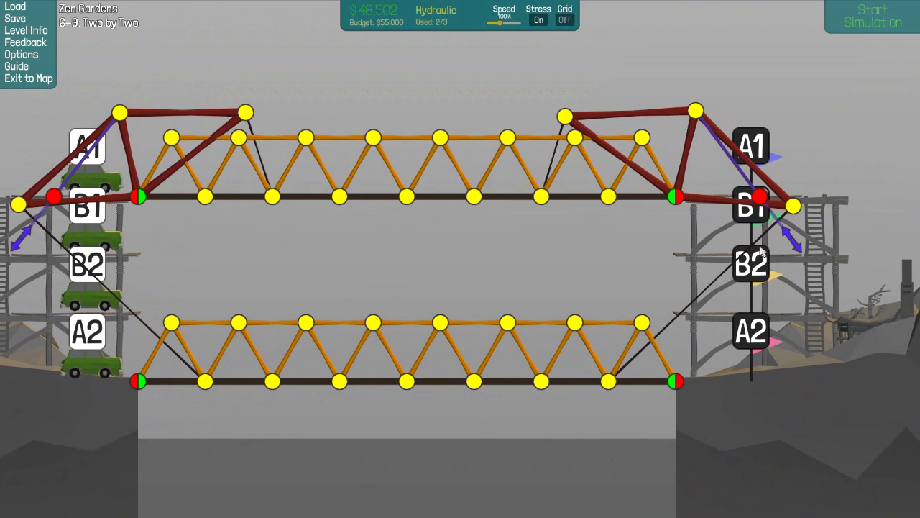
Step: Run two test cycles around rebuilding the lower truss top chord in steel
click(871, 15)
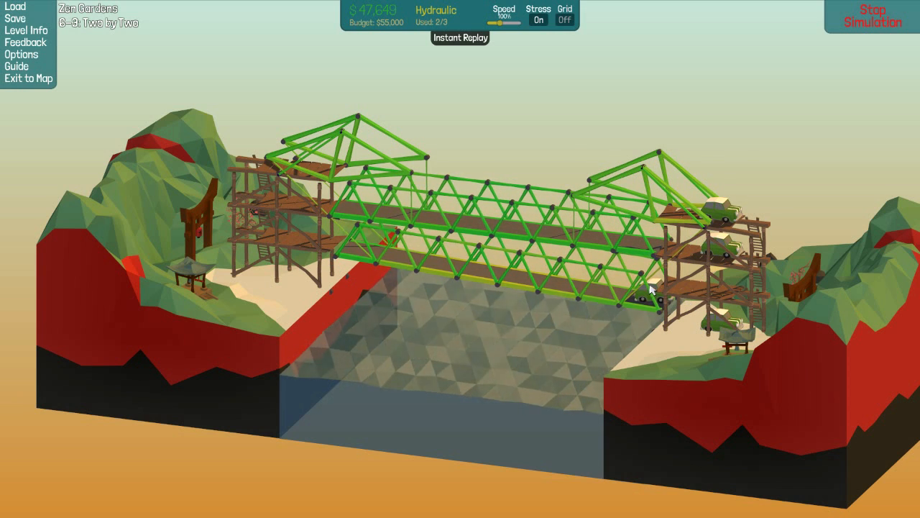
click(871, 16)
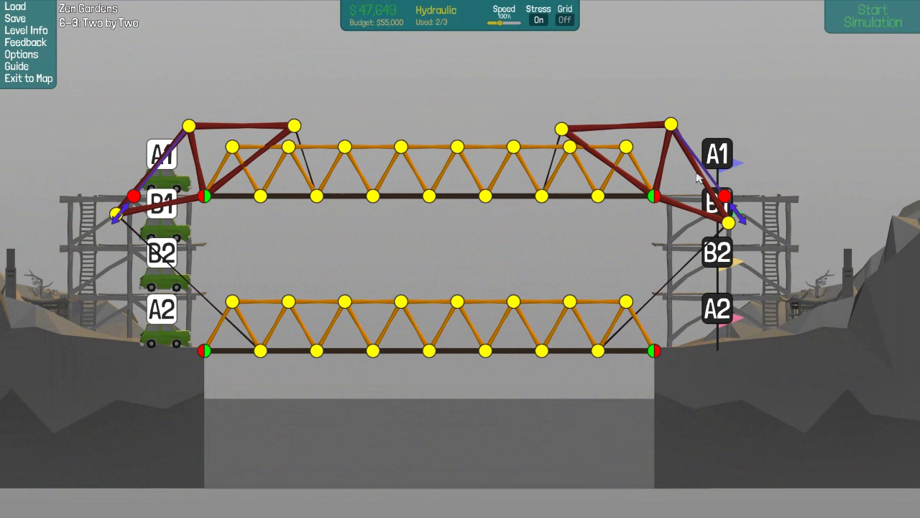
mouse_move(693, 152)
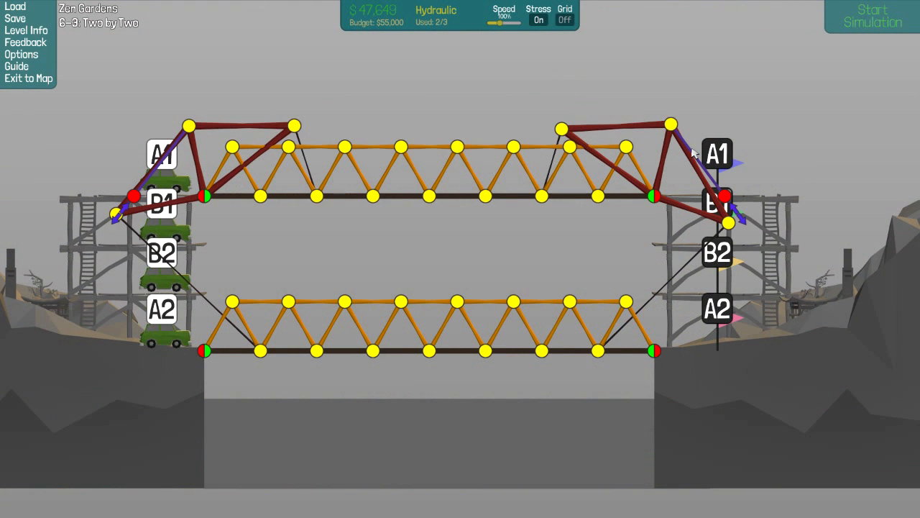
mouse_move(765, 223)
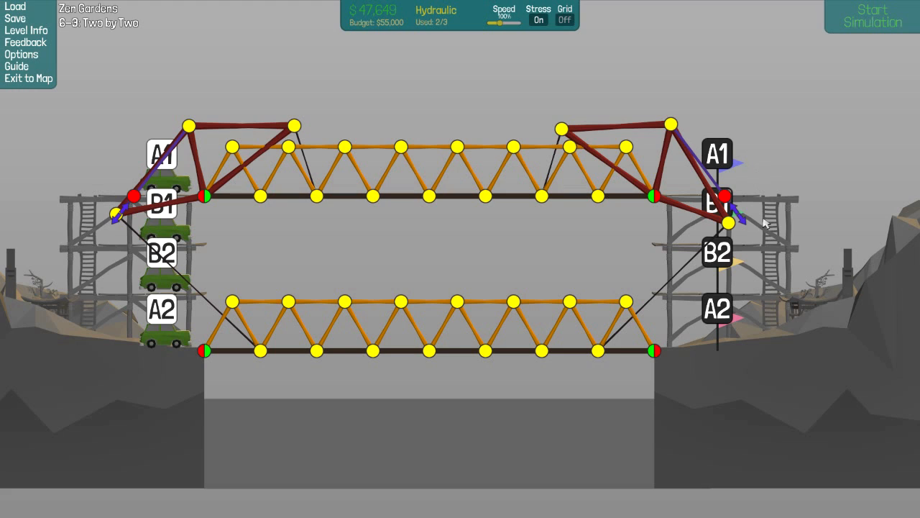
click(871, 15)
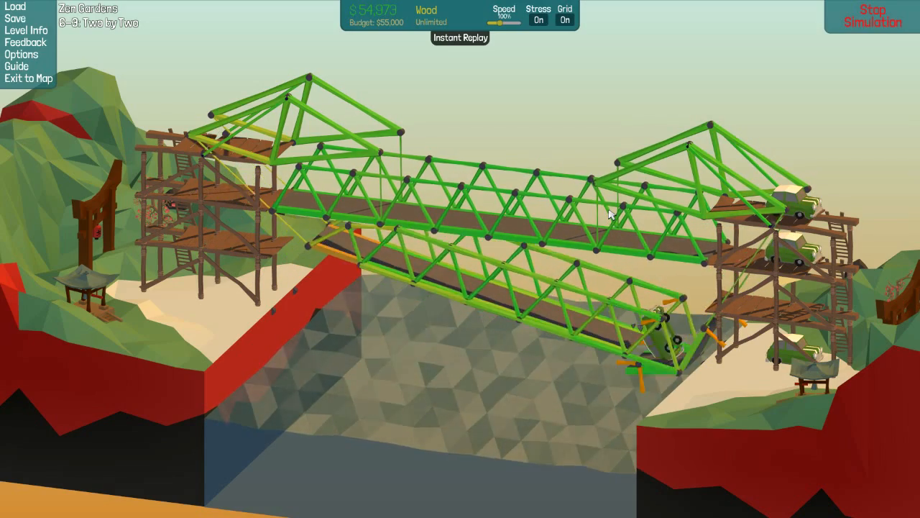
click(871, 16)
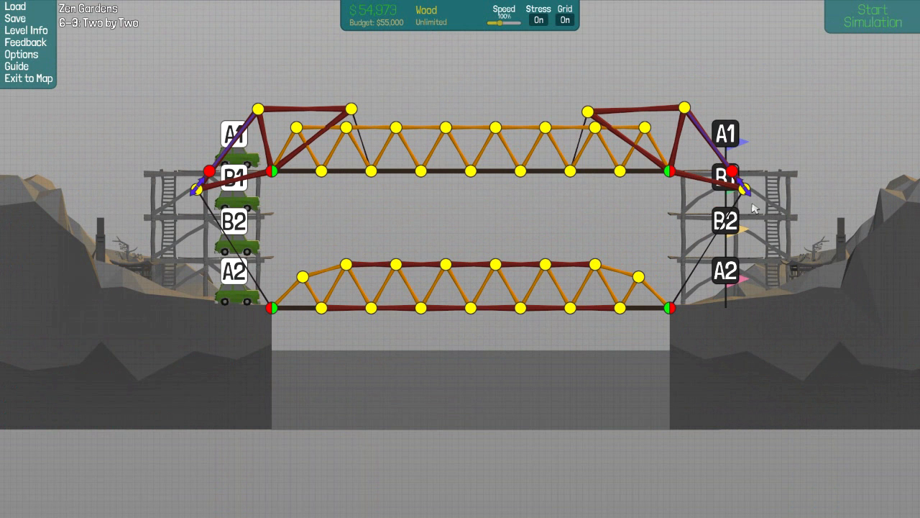
Step: Run a test and stop it to resume reshaping the deck chords into arches
click(871, 16)
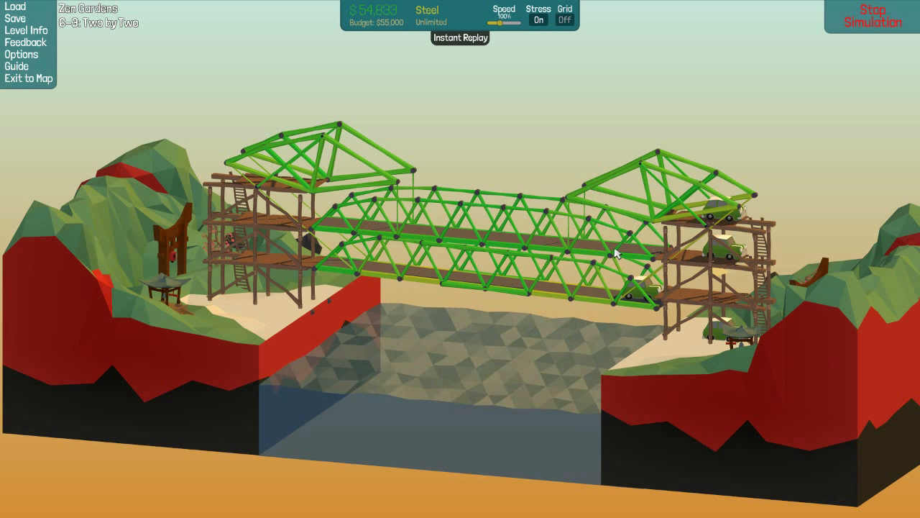
click(871, 16)
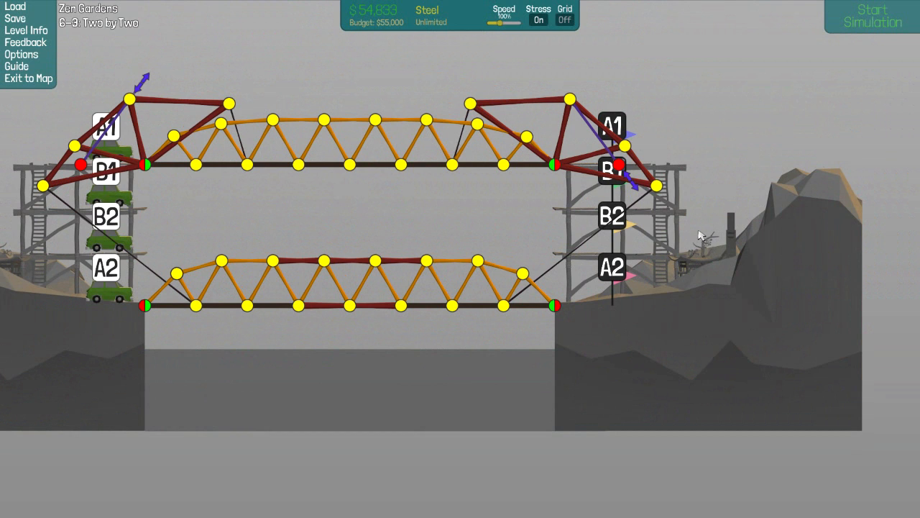
mouse_move(679, 215)
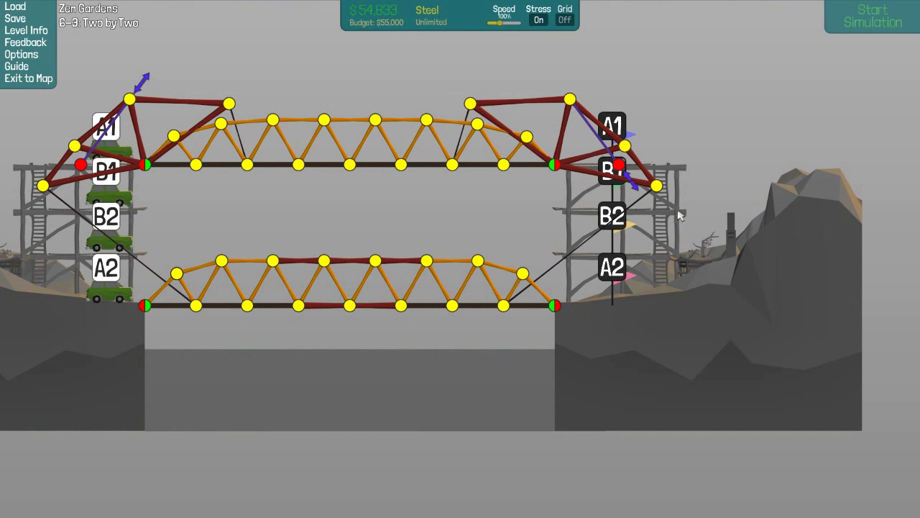
mouse_move(667, 201)
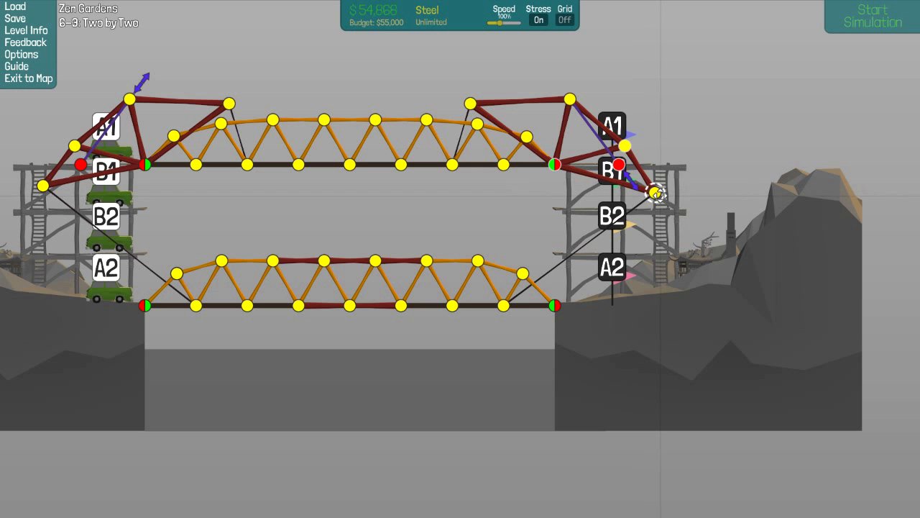
Step: Test, raise the right lever arm's outer joint slightly, then test again and stop
click(872, 16)
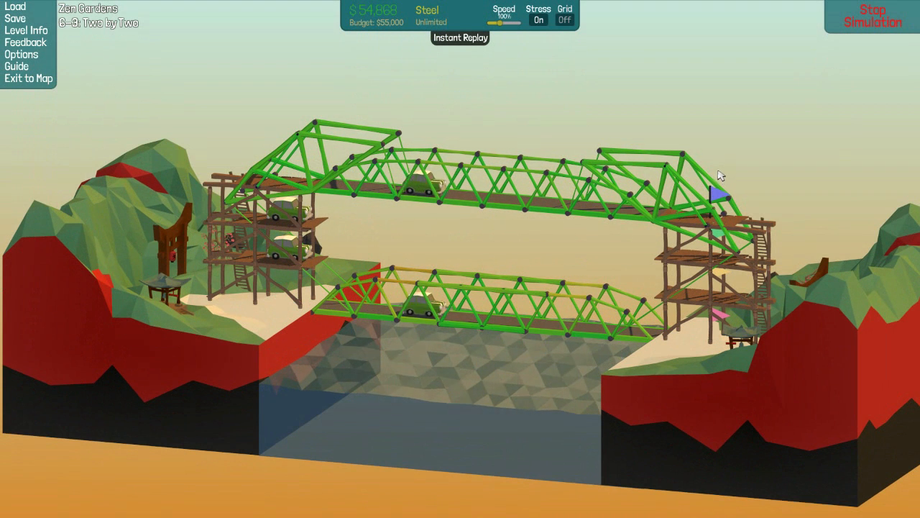
mouse_move(717, 167)
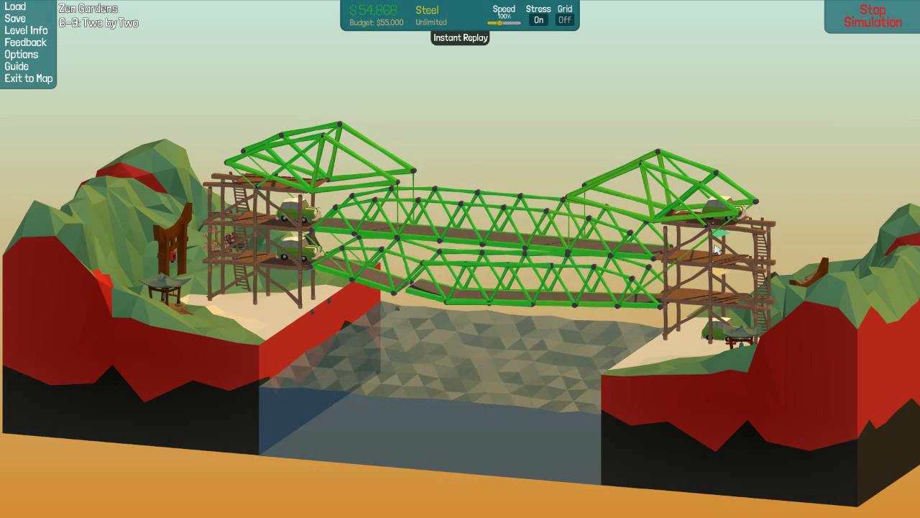
click(871, 16)
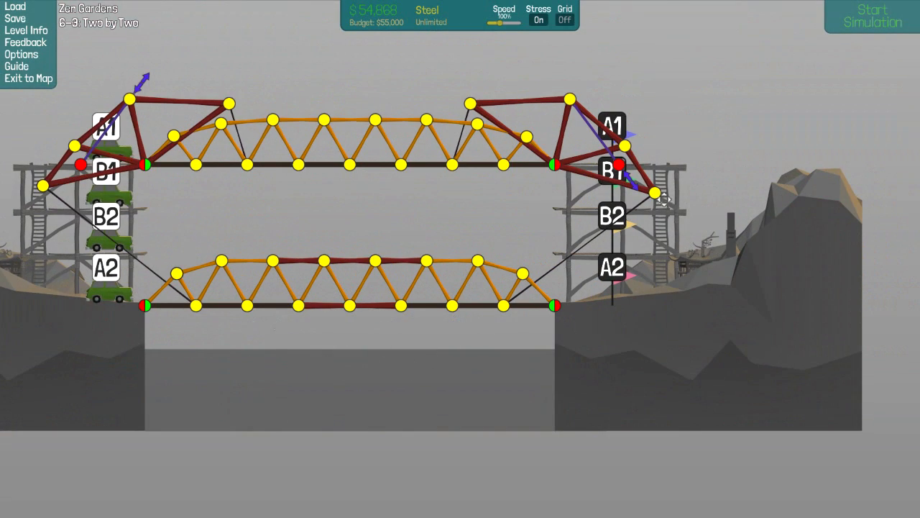
drag(655, 193, 658, 170)
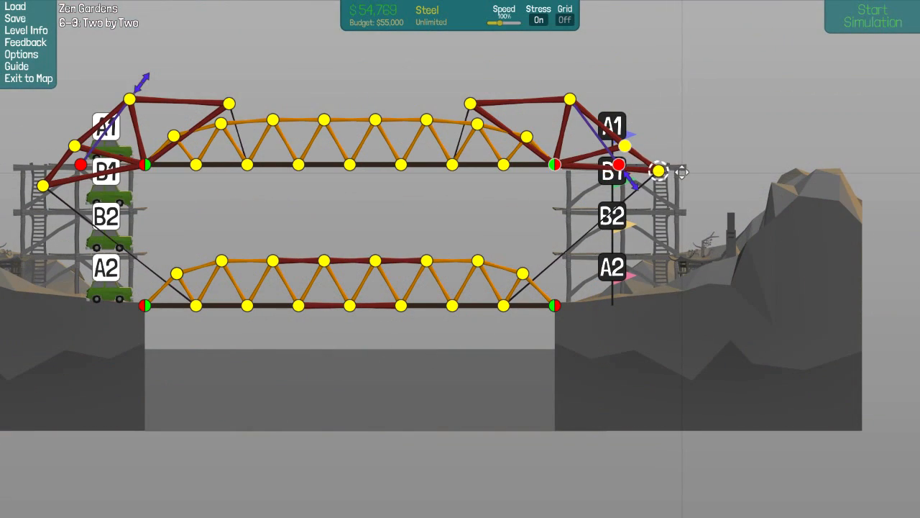
click(871, 15)
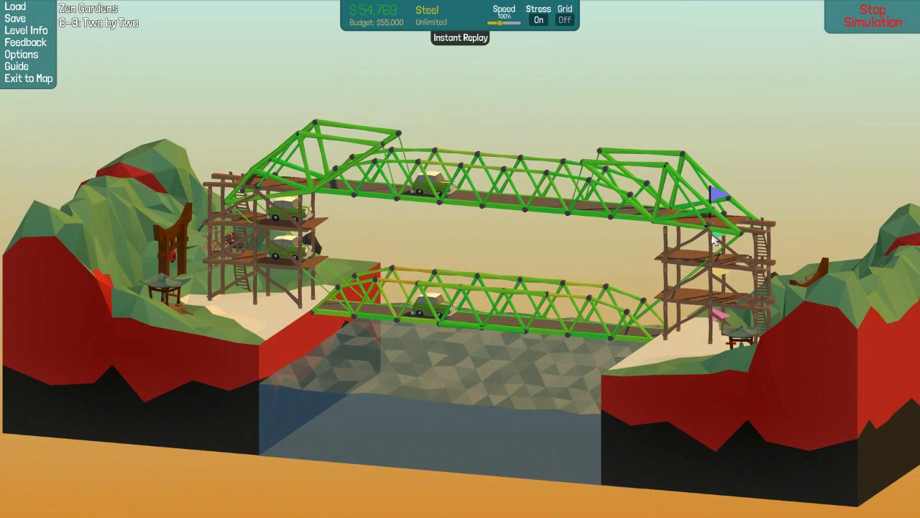
mouse_move(716, 225)
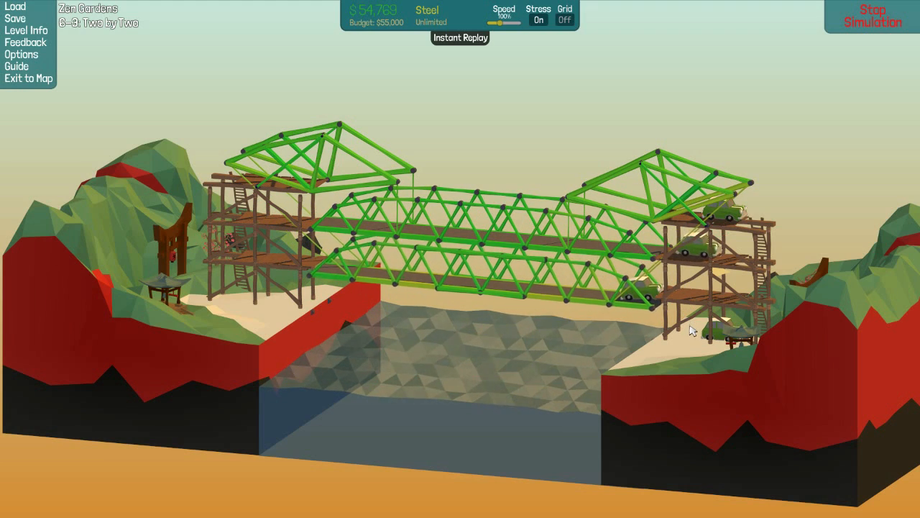
click(871, 15)
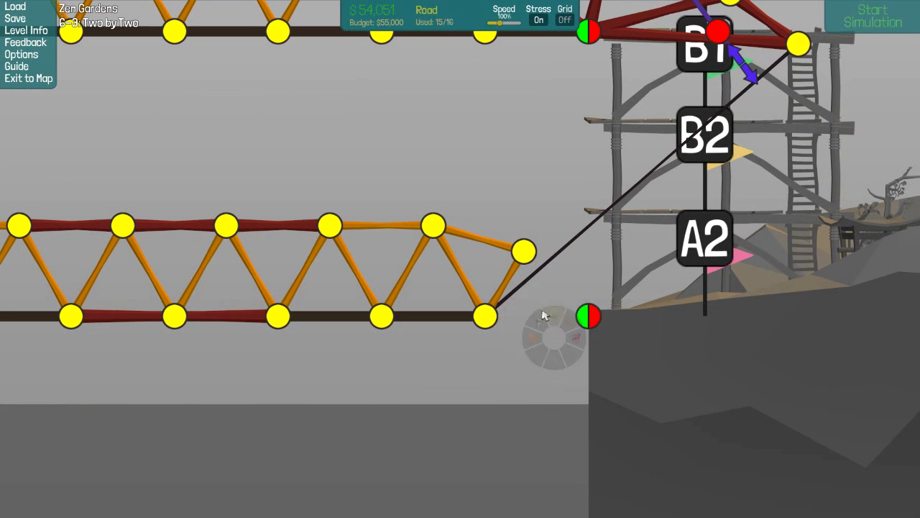
Step: Draw road from the lower deck end to the right anchor with a wood brace, then test
click(588, 315)
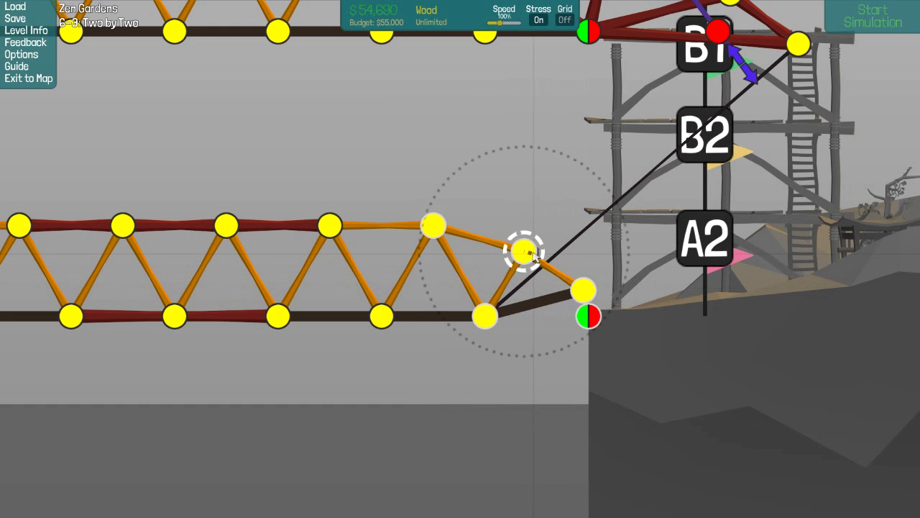
drag(525, 252, 582, 295)
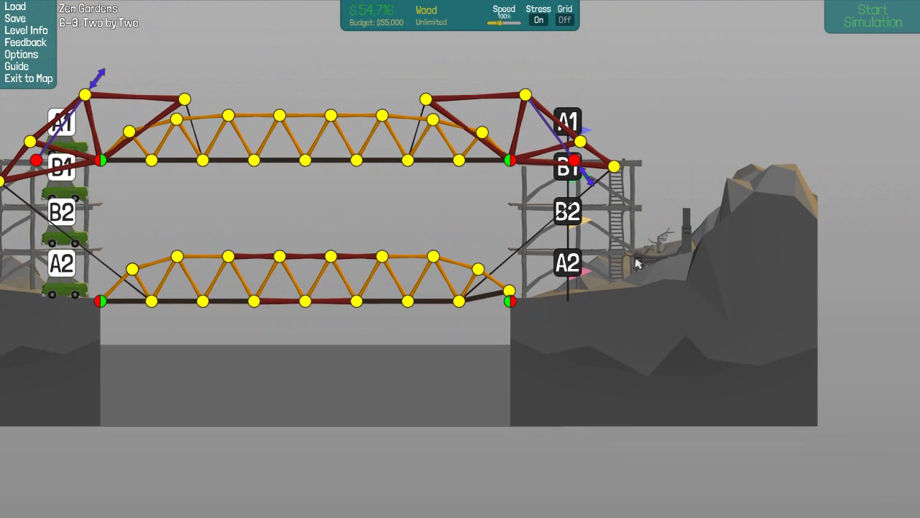
click(871, 16)
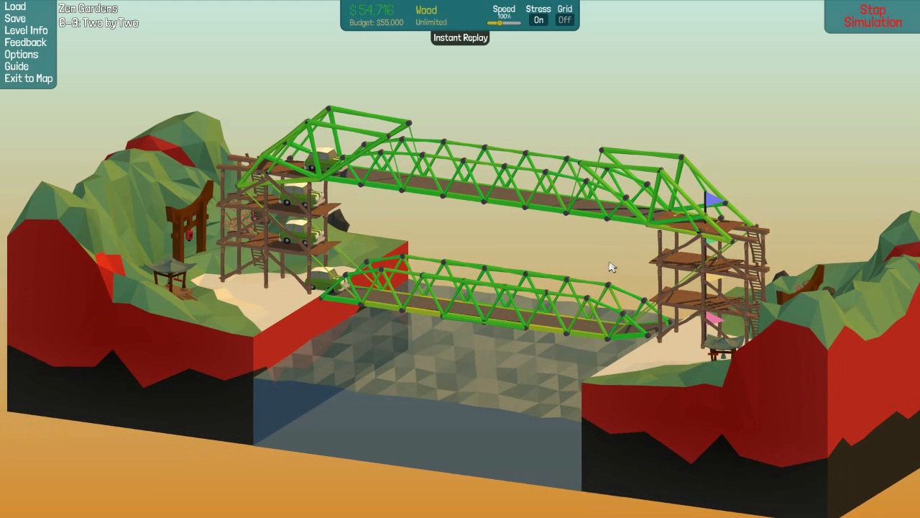